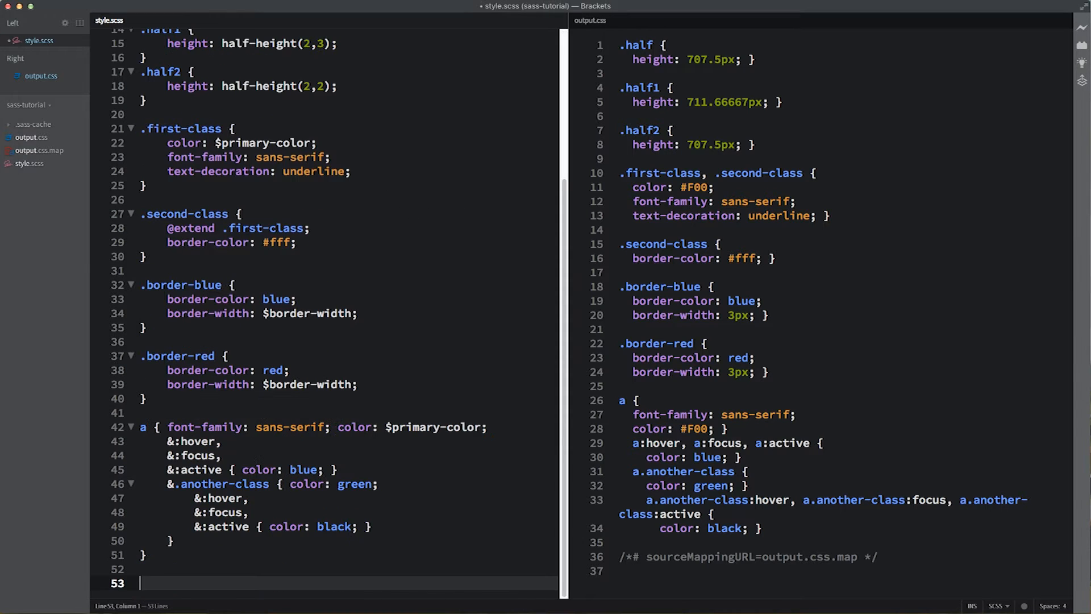
Add a .translateX rule with transform: translateX(10px) and duplicate that declaration line.
{"action": "type", "text": "."}
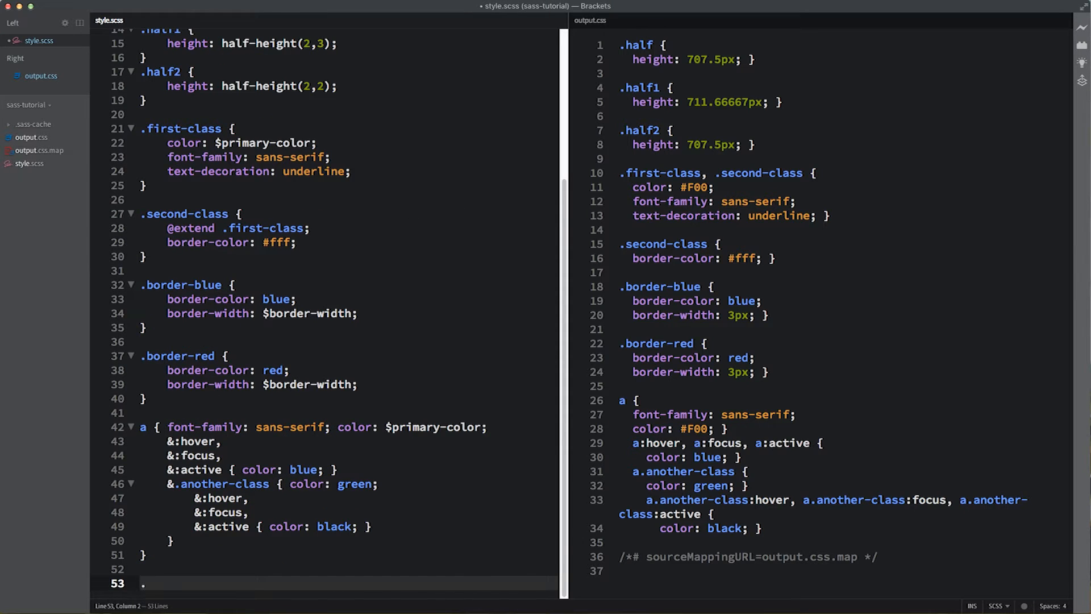
{"action": "type", "text": ".translaX"}
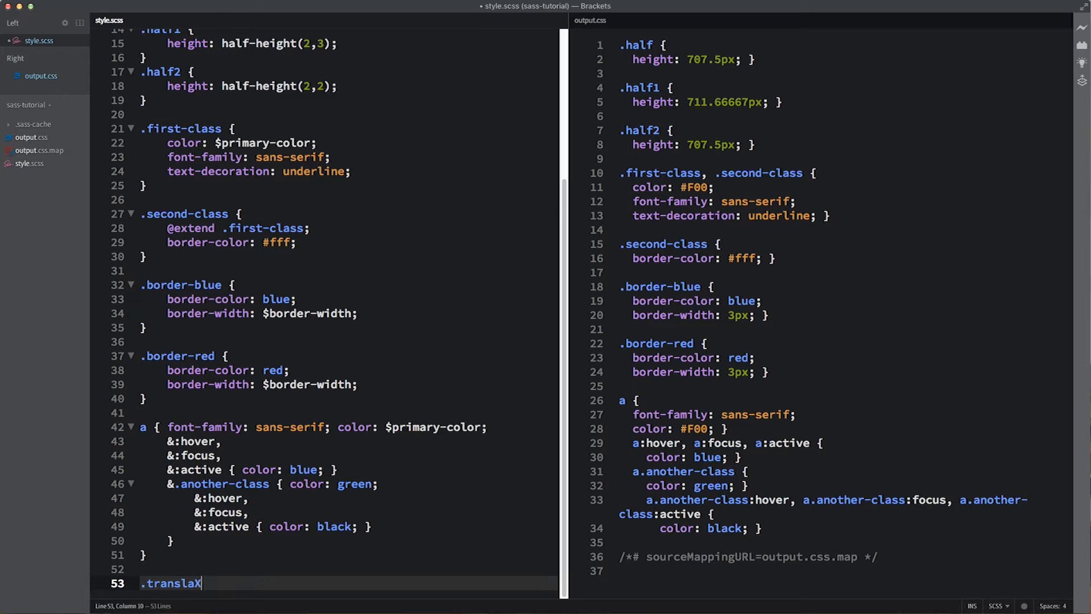
{"action": "type", "text": "{}"}
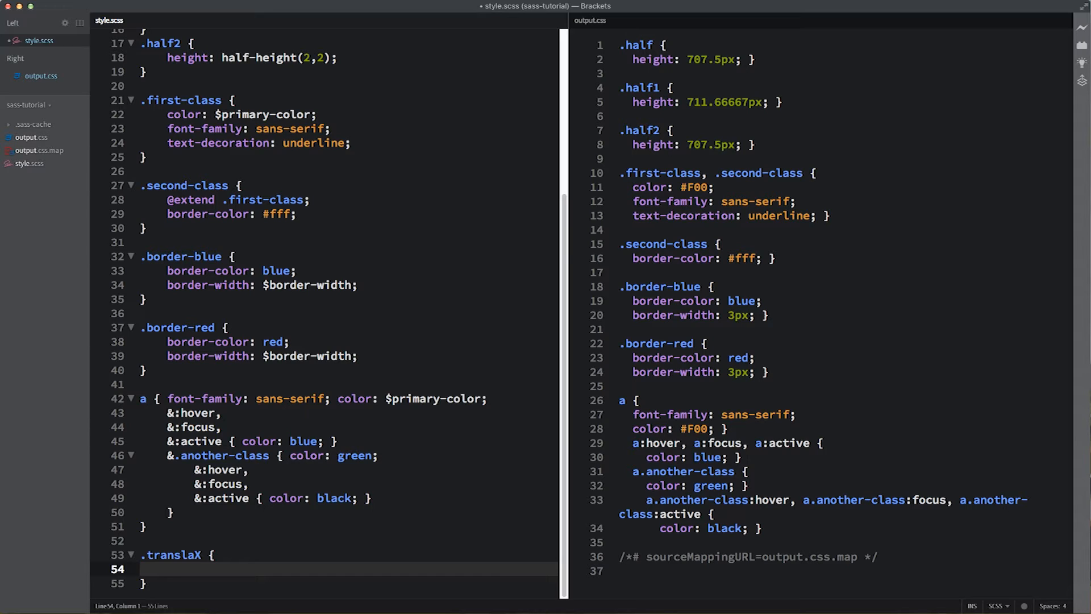
{"action": "mouse_move", "coordinate": [191, 582]}
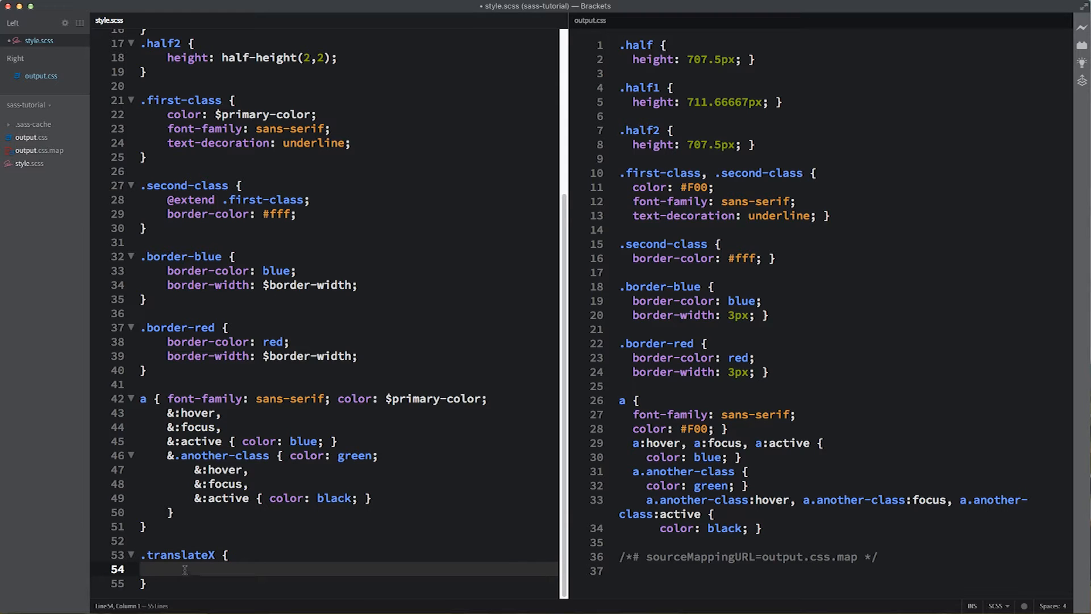
{"action": "type", "text": "tr"}
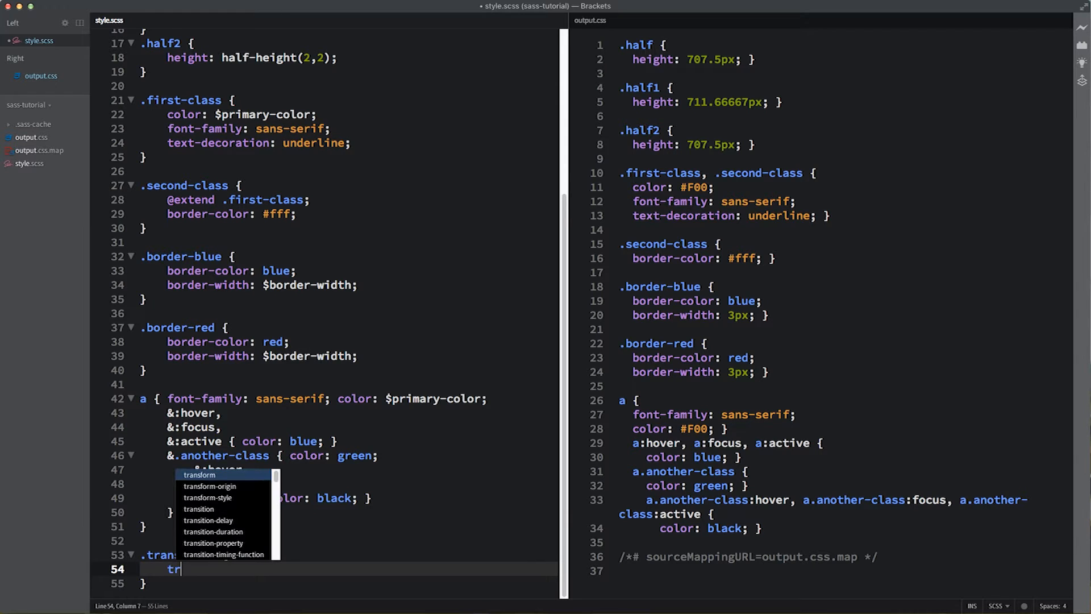
{"action": "type", "text": "nsform: translateX("}
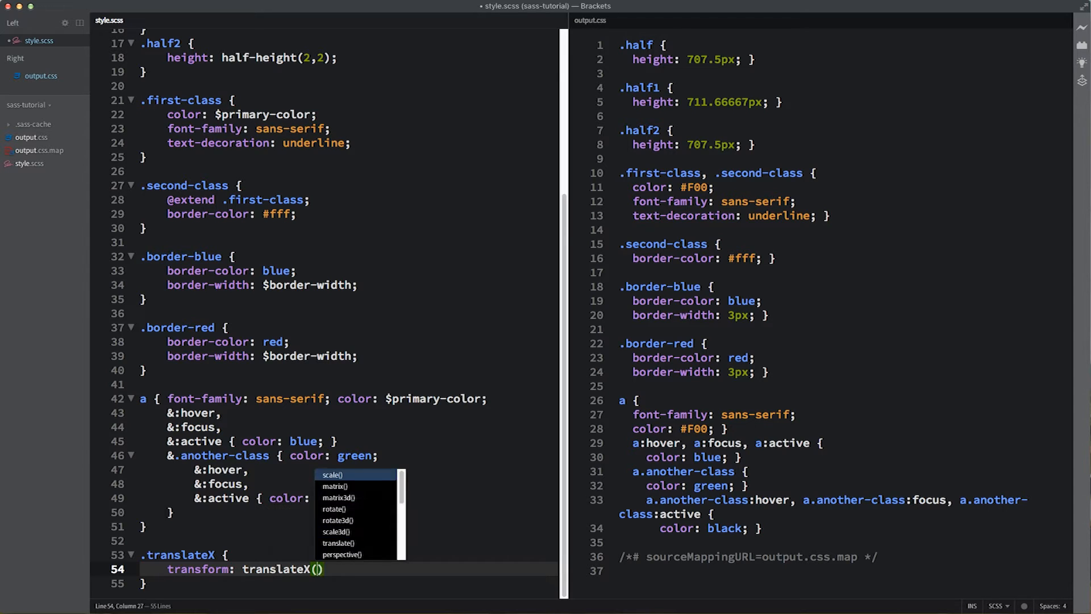
{"action": "type", "text": "10px"}
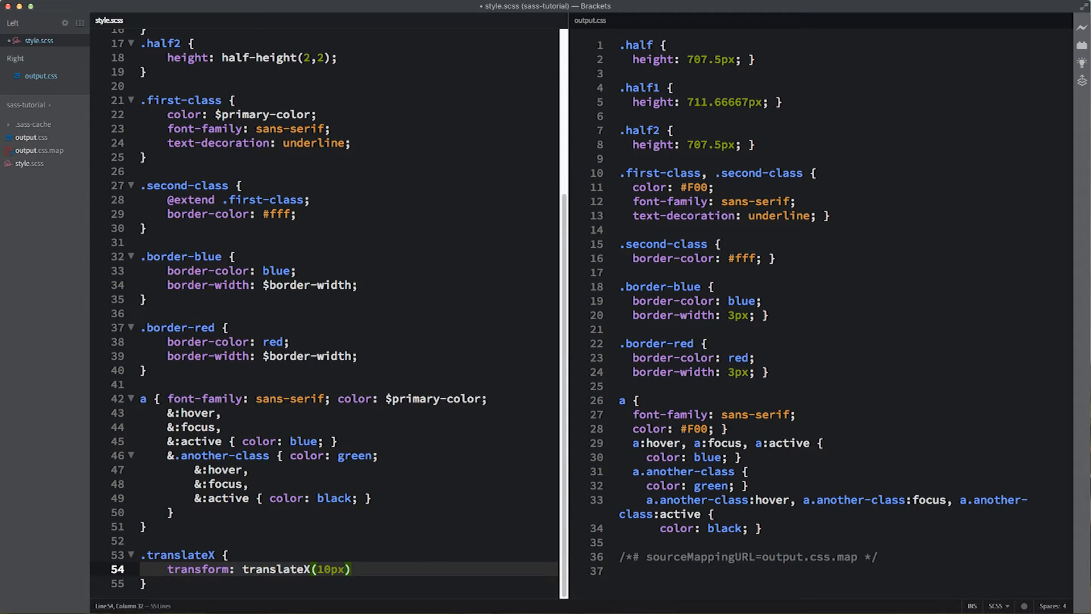
{"action": "type", "text": ";"}
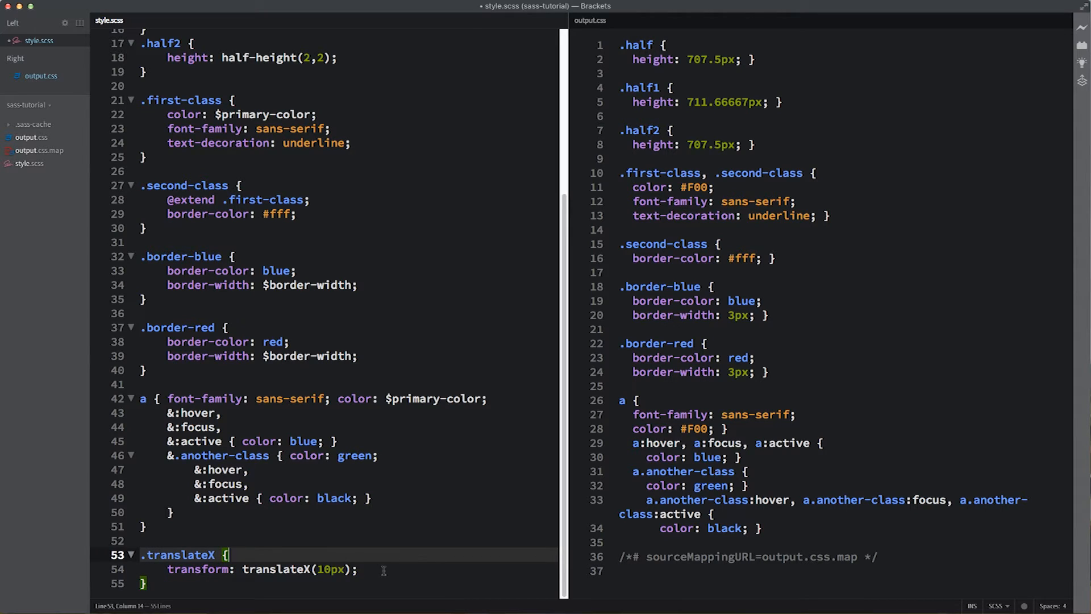
{"action": "double_click", "coordinate": [199, 570]}
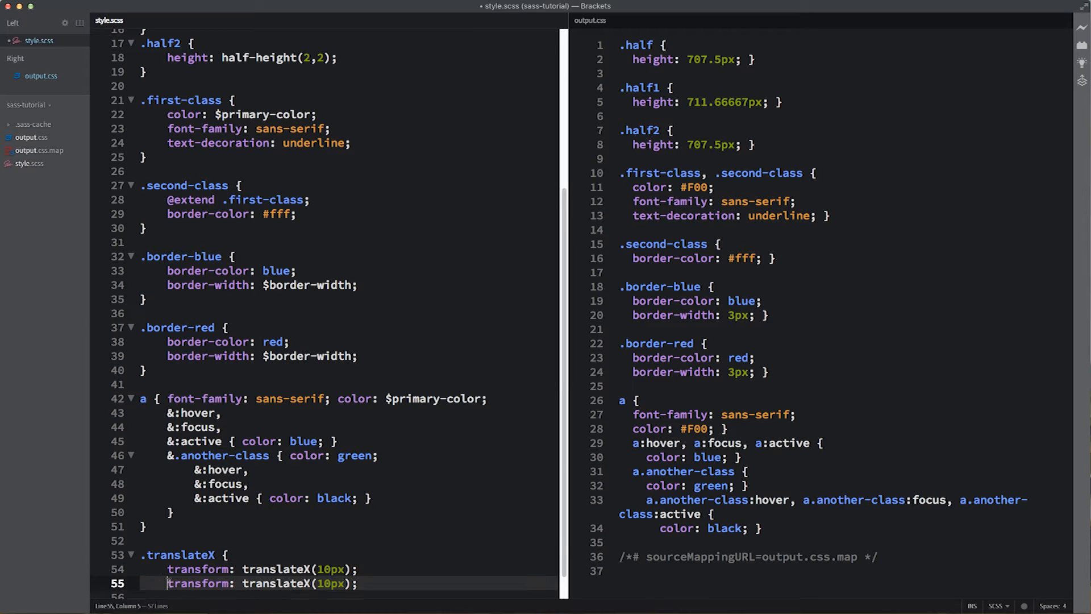
Prefix the duplicated transforms with -webkit-, -moz-, -ms-, -o- and add a blank line above.
{"action": "type", "text": "-moz-"}
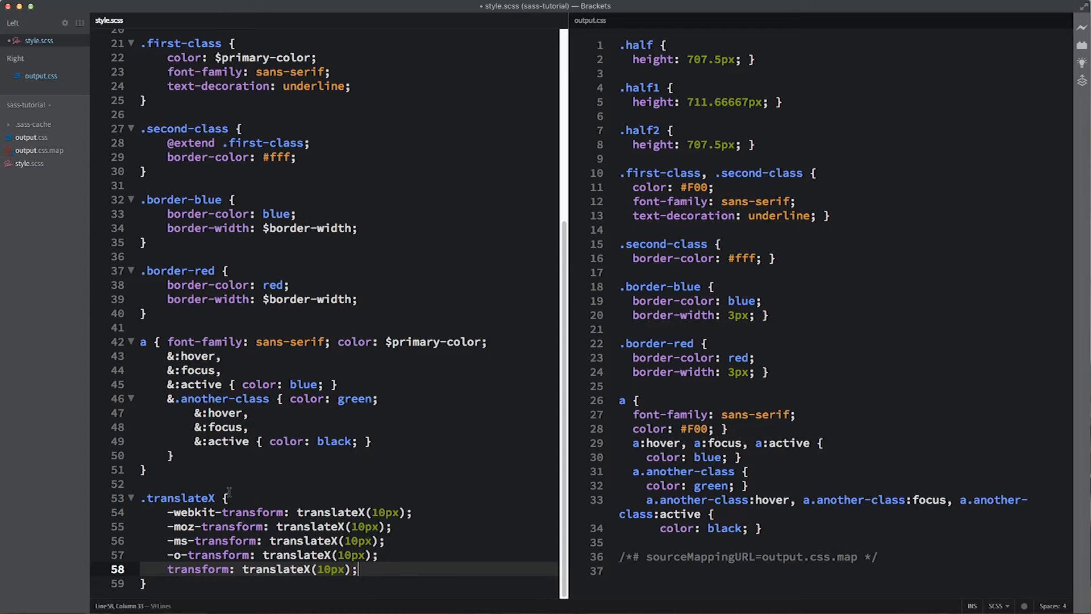
{"action": "mouse_move", "coordinate": [341, 580]}
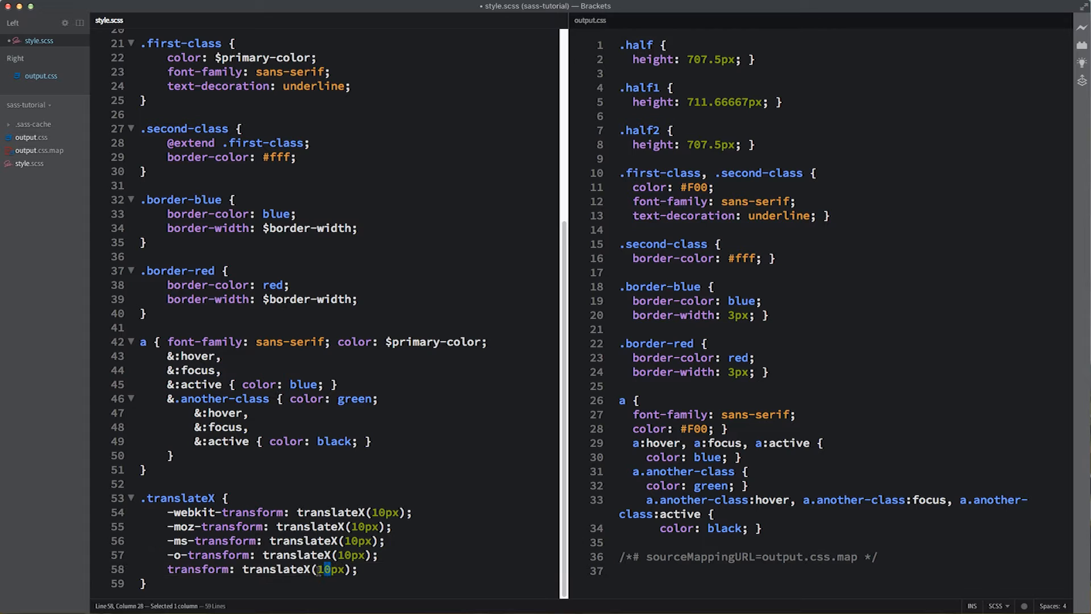
{"action": "type", "text": "2"}
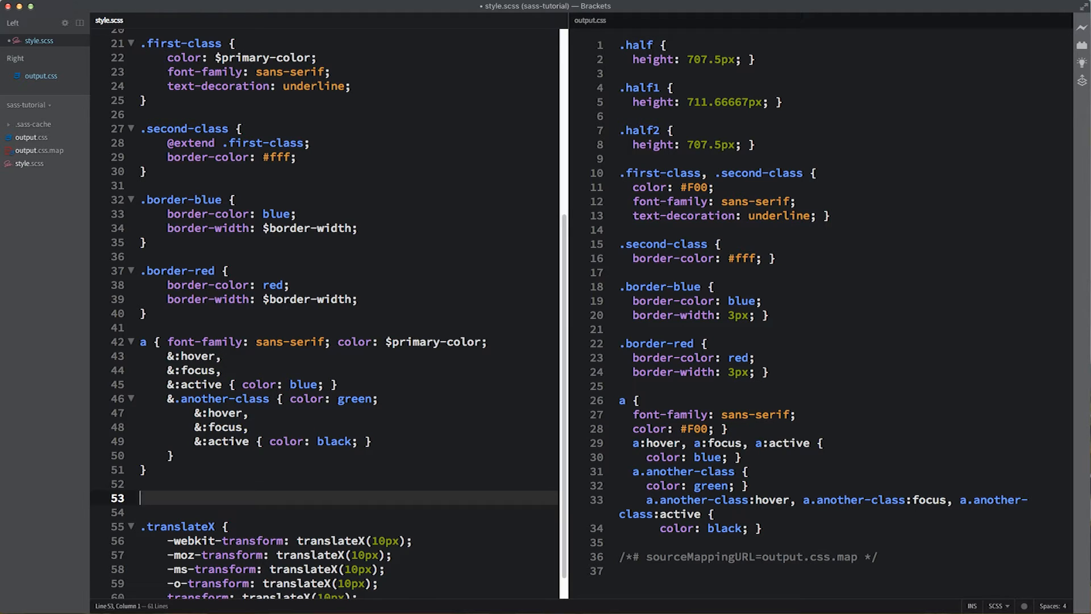
{"action": "type", "text": "@"}
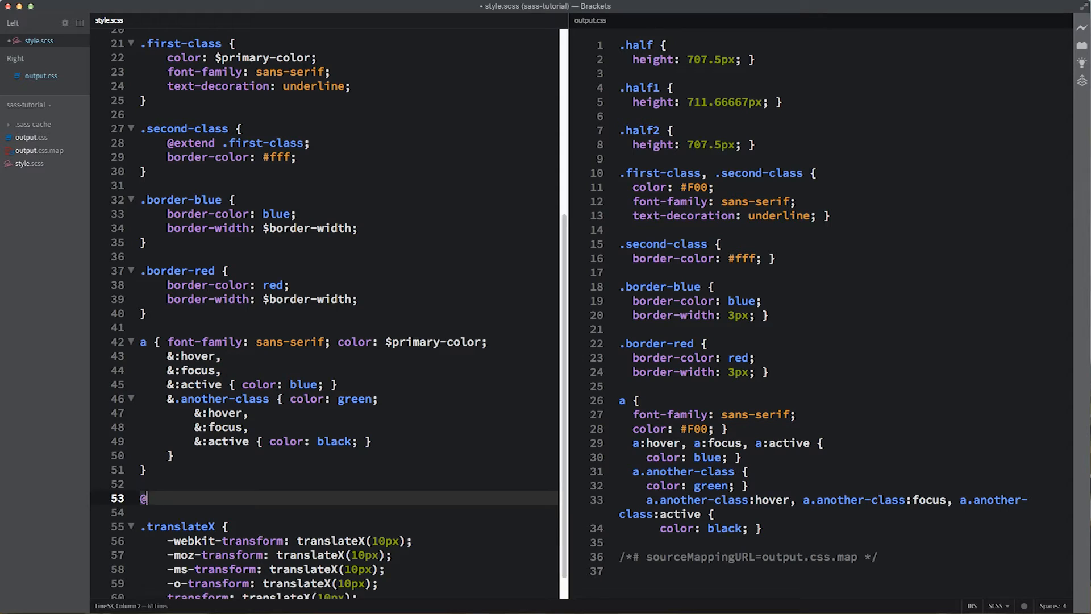
{"action": "type", "text": "mixin"}
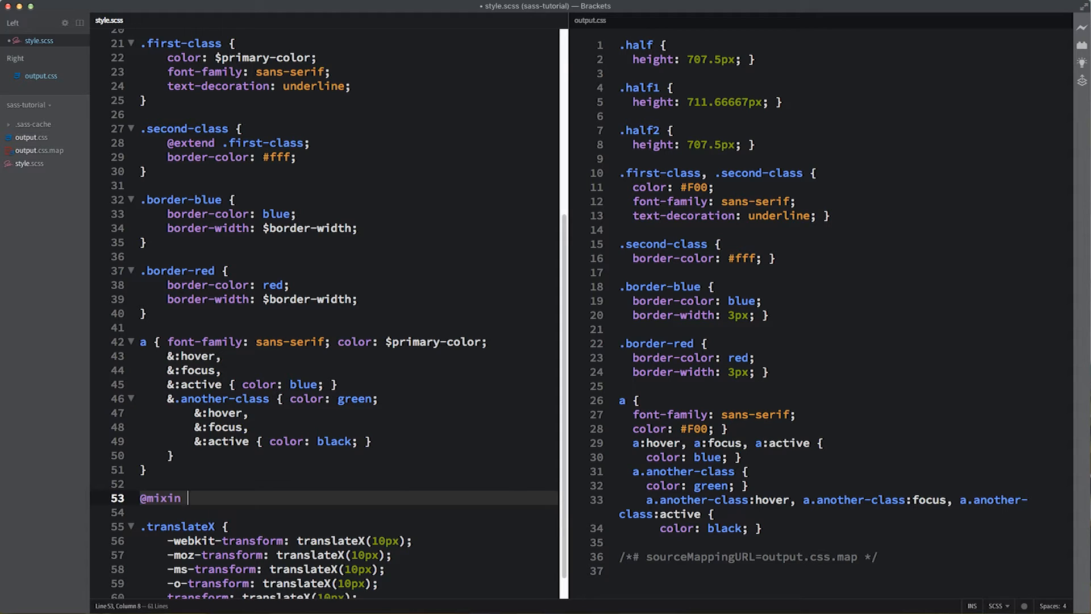
{"action": "type", "text": "tran"}
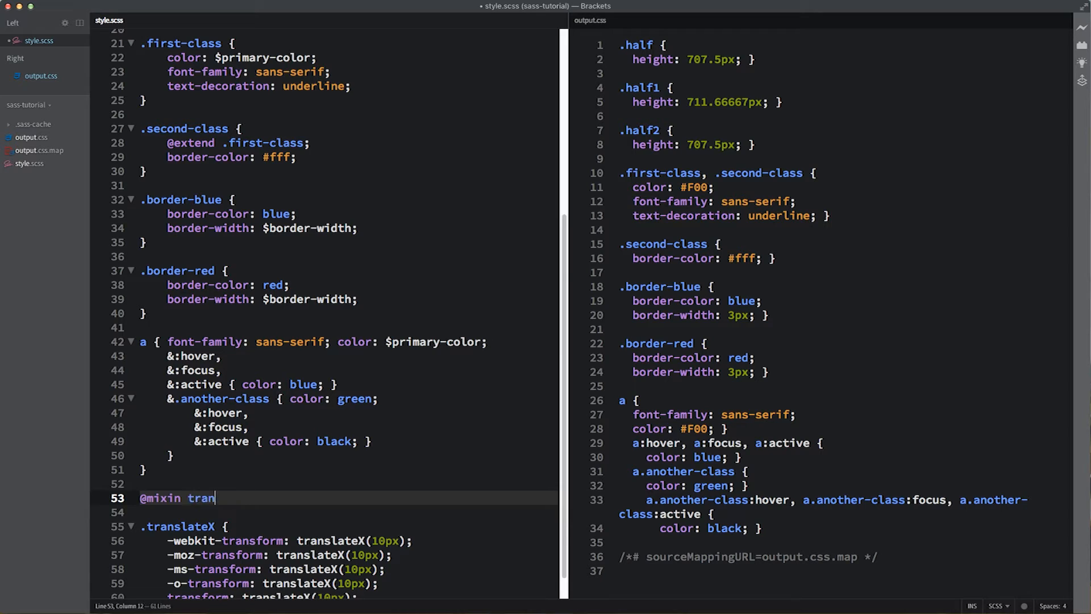
{"action": "type", "text": "slate"}
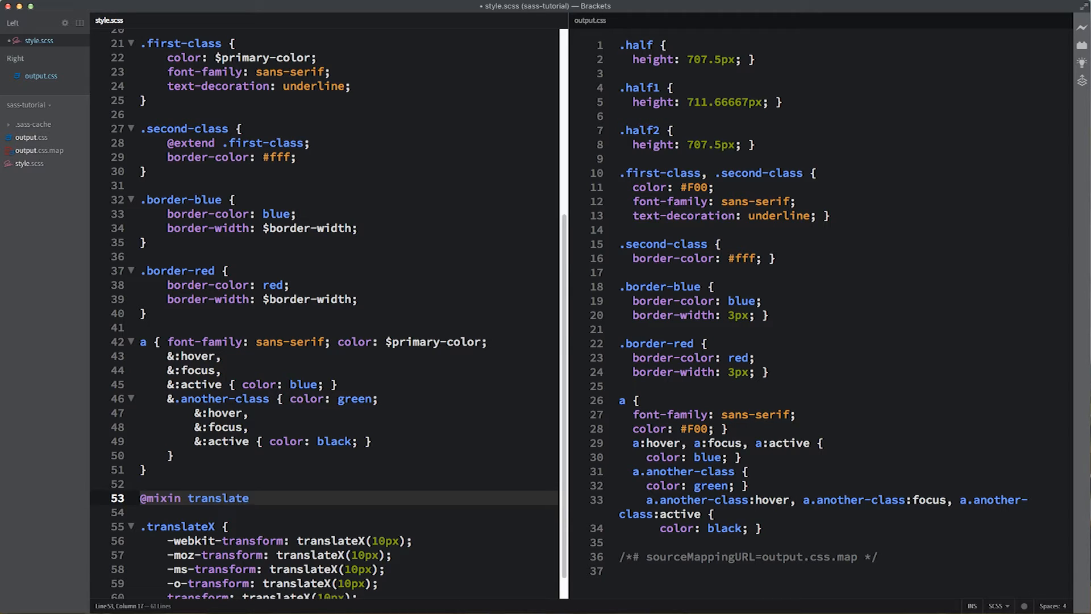
{"action": "type", "text": "X"}
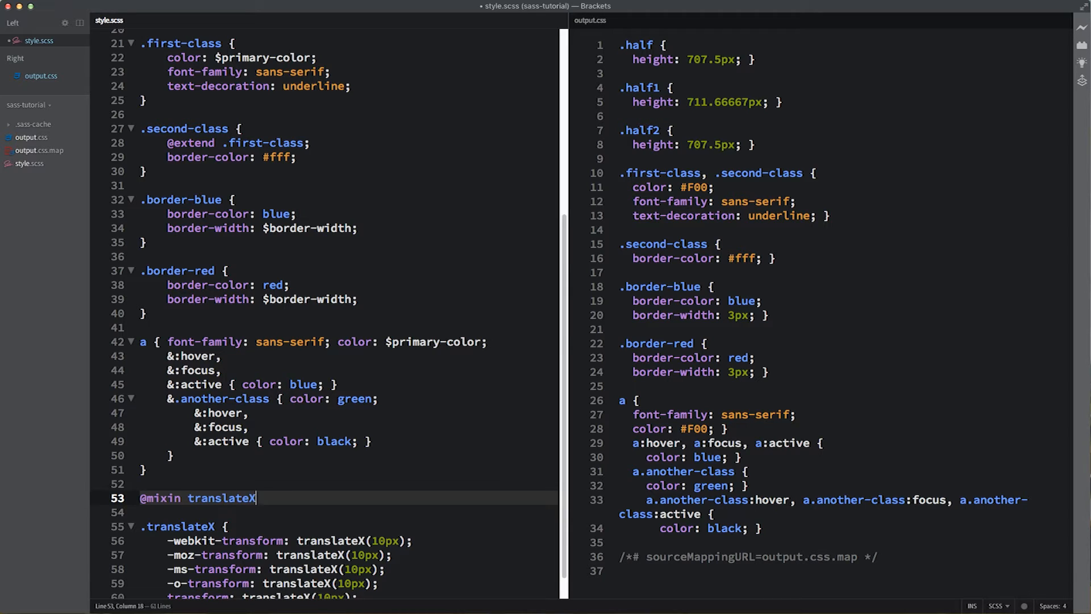
{"action": "type", "text": "{"}
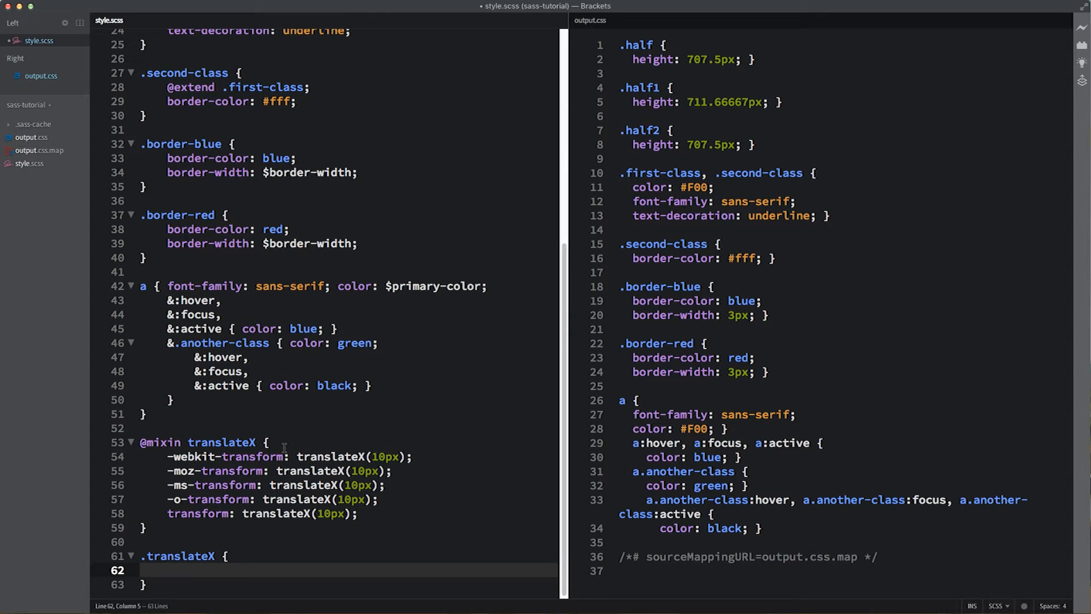
{"action": "type", "text": "@"}
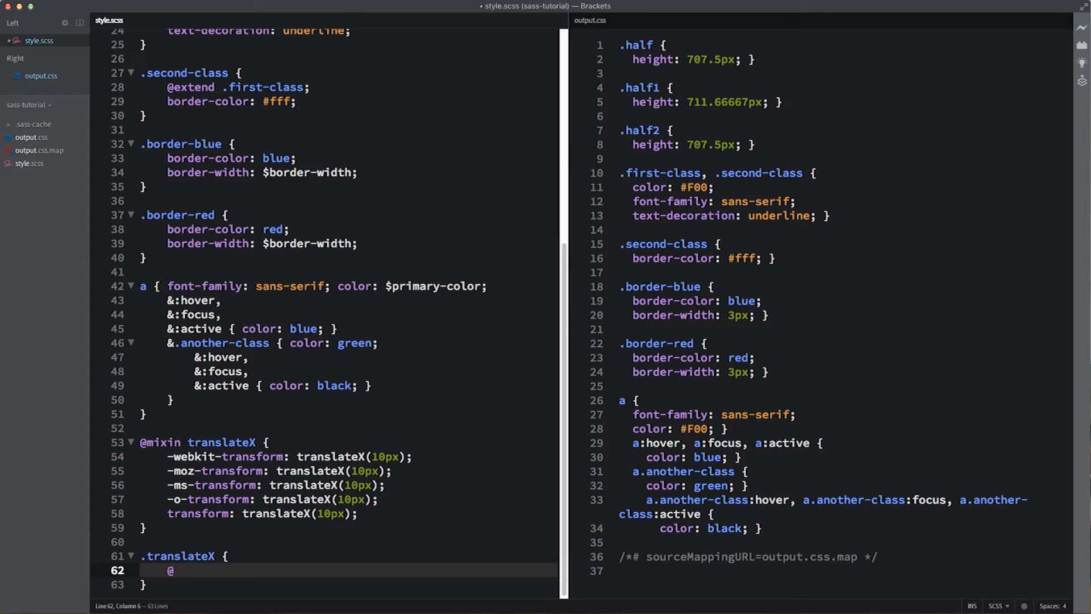
{"action": "type", "text": "include"}
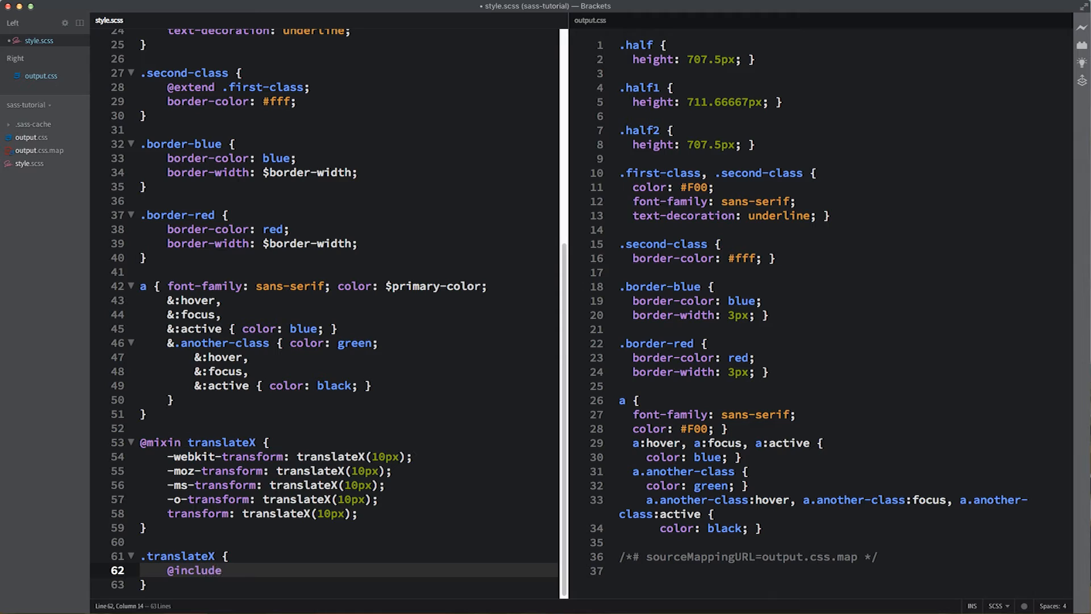
{"action": "double_click", "coordinate": [221, 442]}
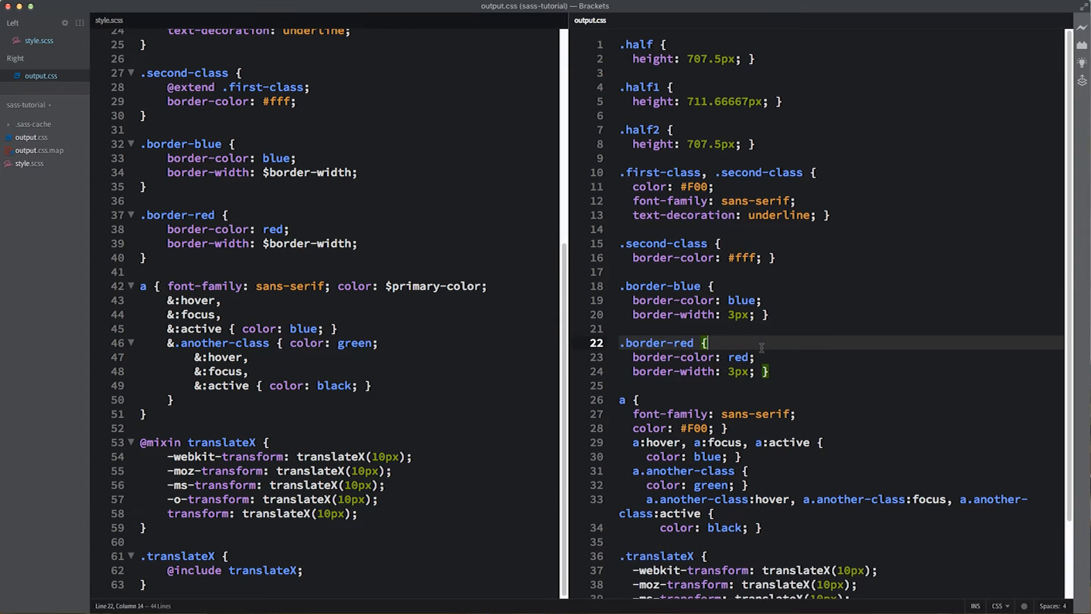
Scroll output.css to the compiled .translateX rule, then return to style.scss.
{"action": "scroll", "scroll_direction": "down", "scroll_amount": 3}
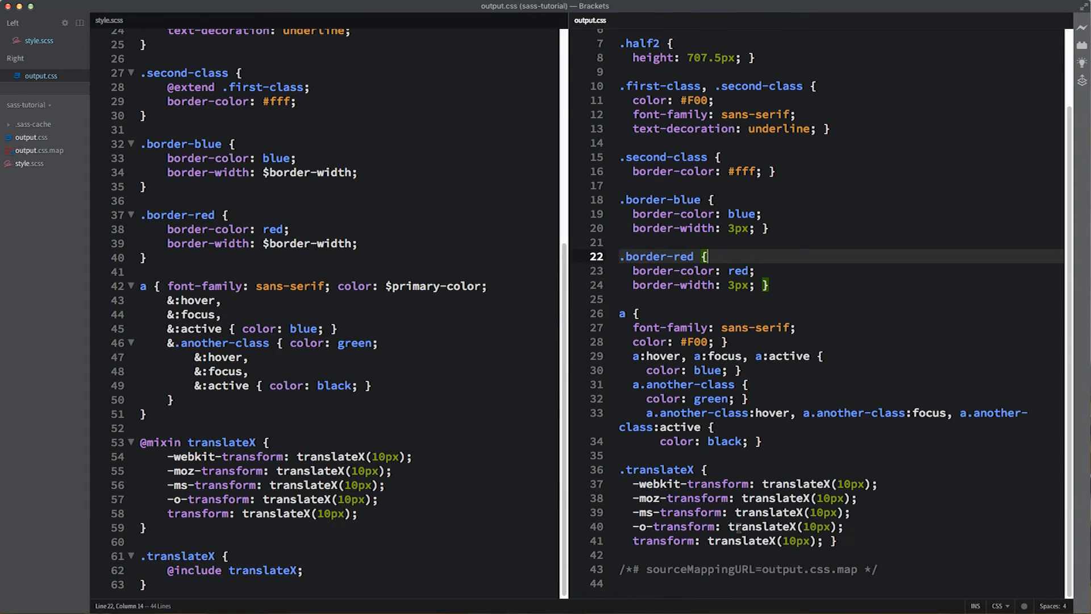
{"action": "double_click", "coordinate": [658, 469]}
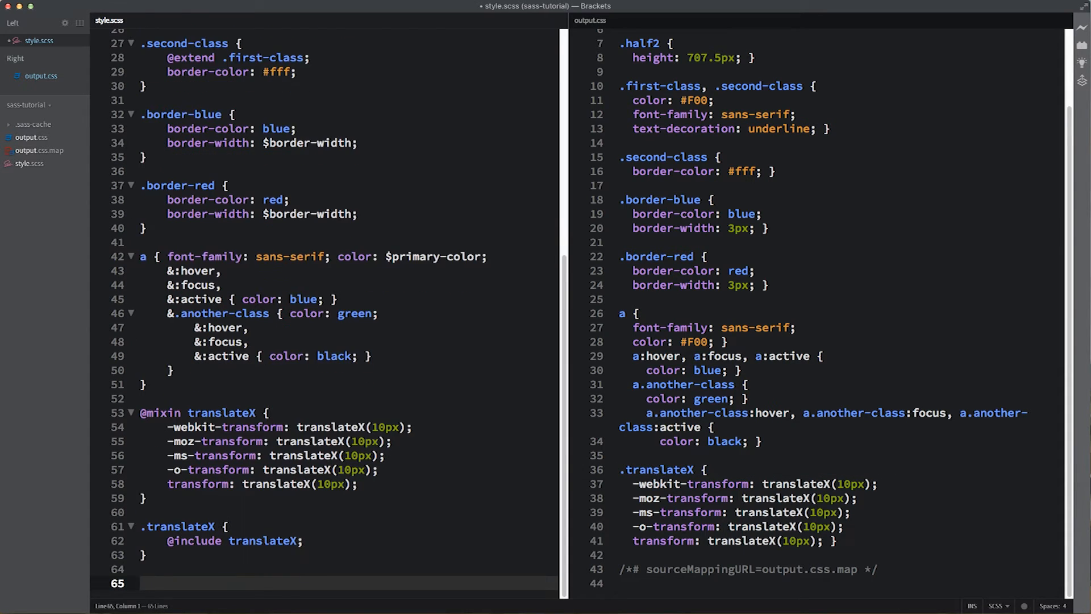
{"action": "type", "text": "."}
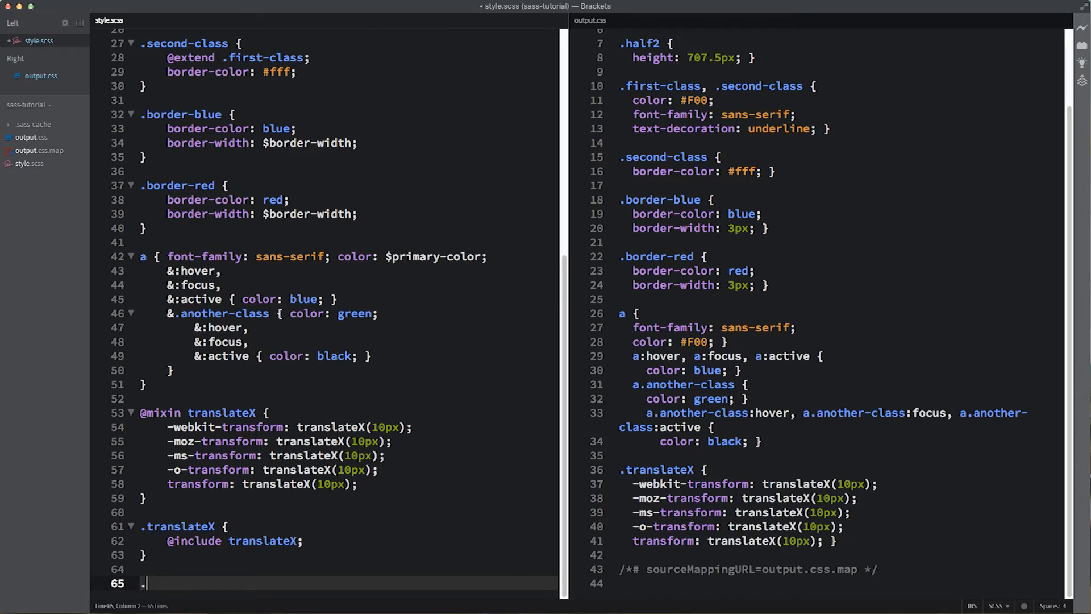
{"action": "type", "text": "transformX {"}
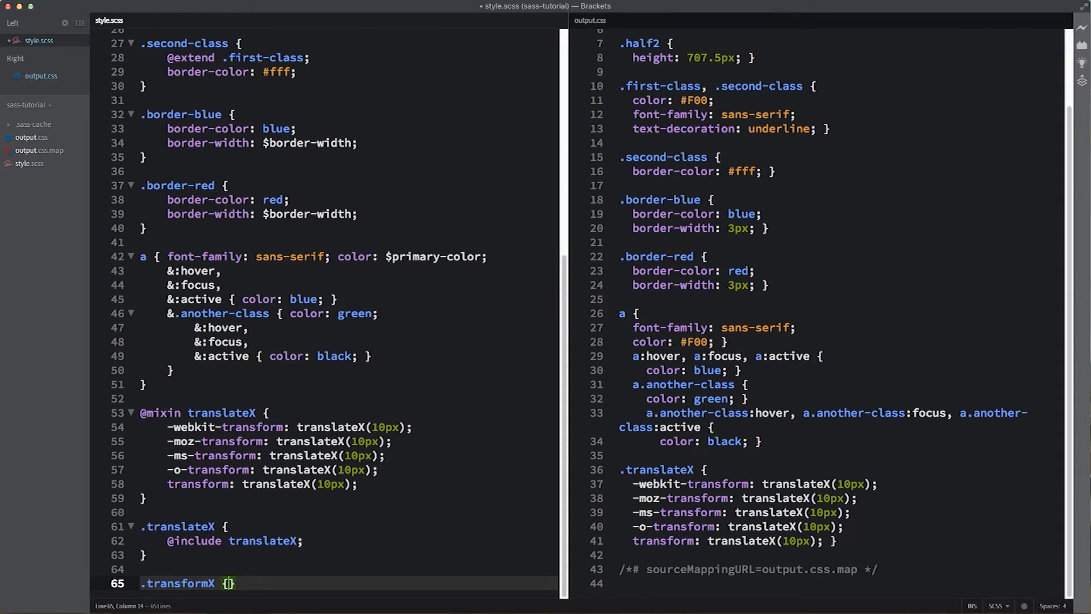
{"action": "key", "text": "enter"}
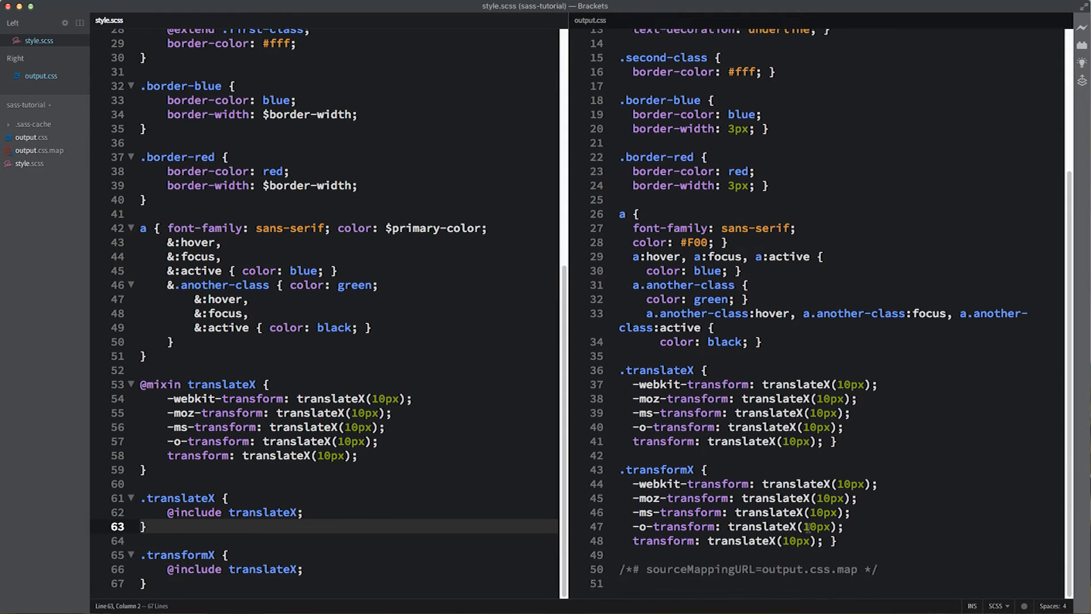
{"action": "left_click", "coordinate": [655, 469]}
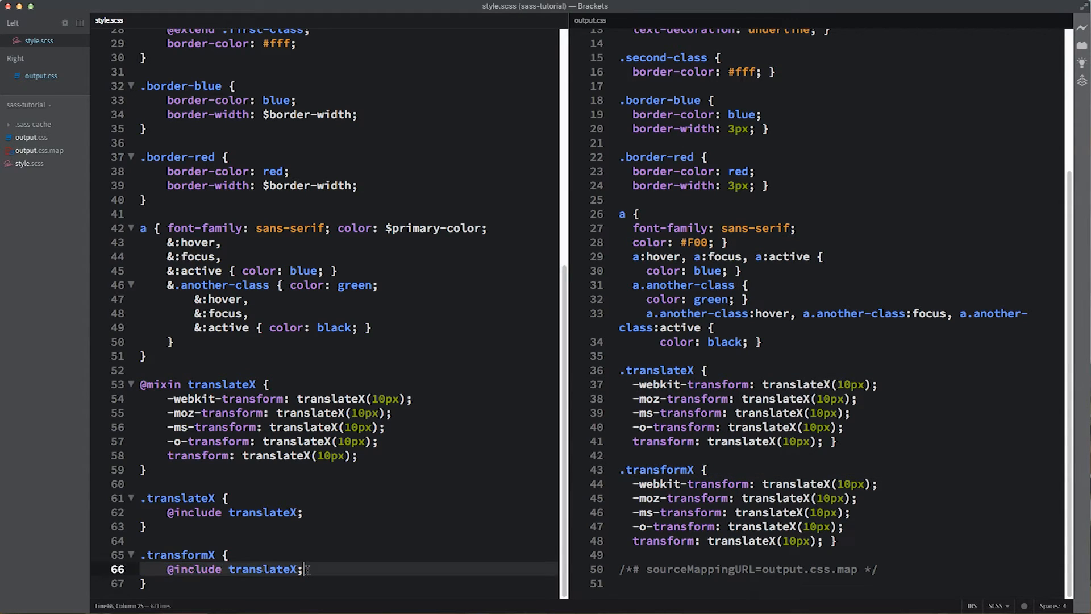
{"action": "mouse_move", "coordinate": [360, 543]}
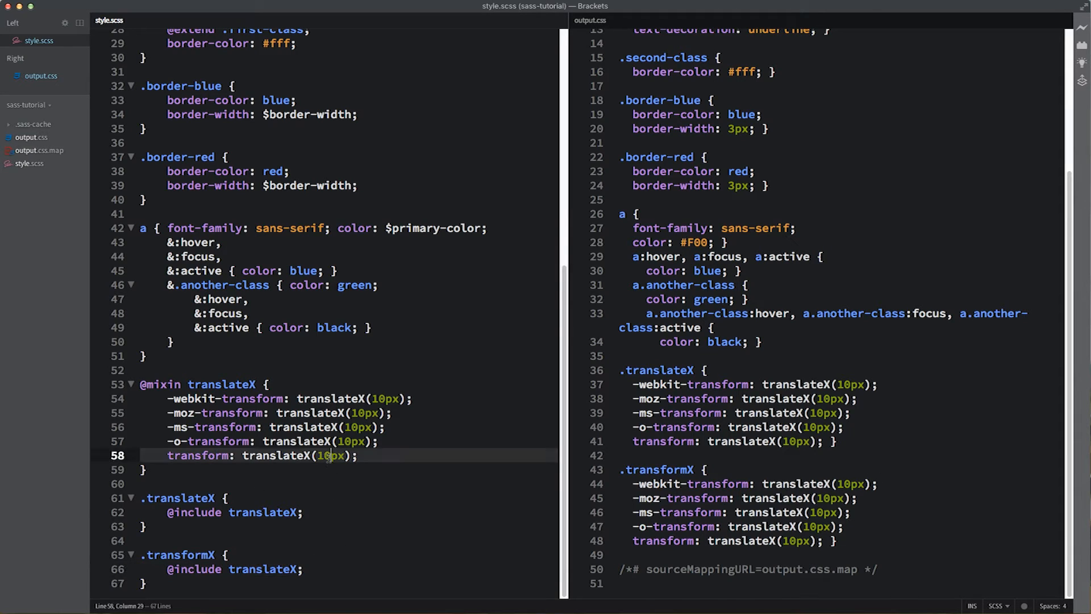
Change the translateX mixin values from 10px to 15px and save to recompile.
{"action": "type", "text": "15px"}
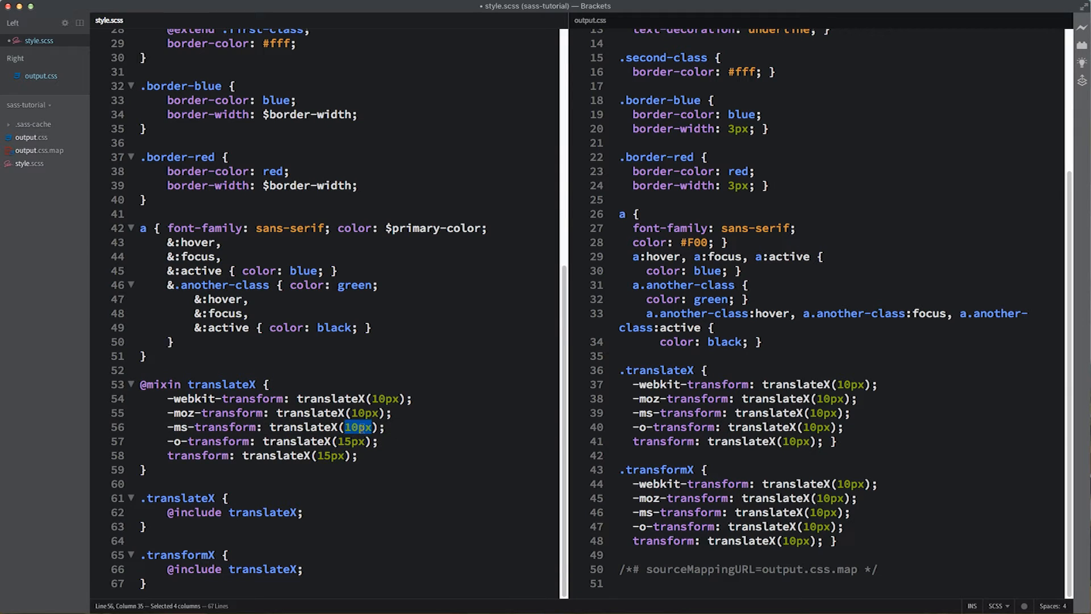
{"action": "type", "text": "15px"}
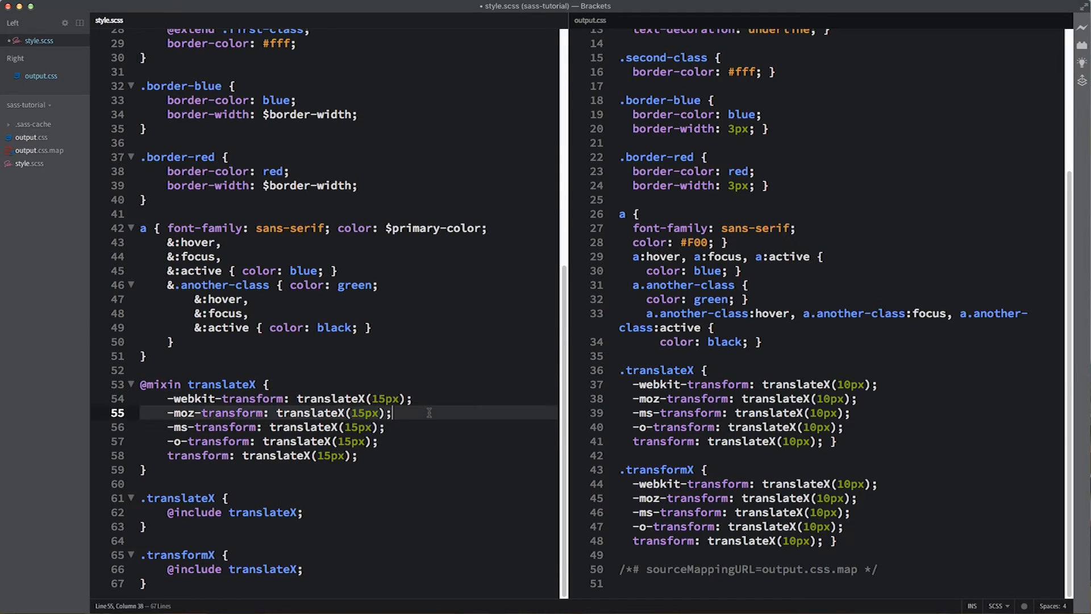
{"action": "key", "text": "cmd+s"}
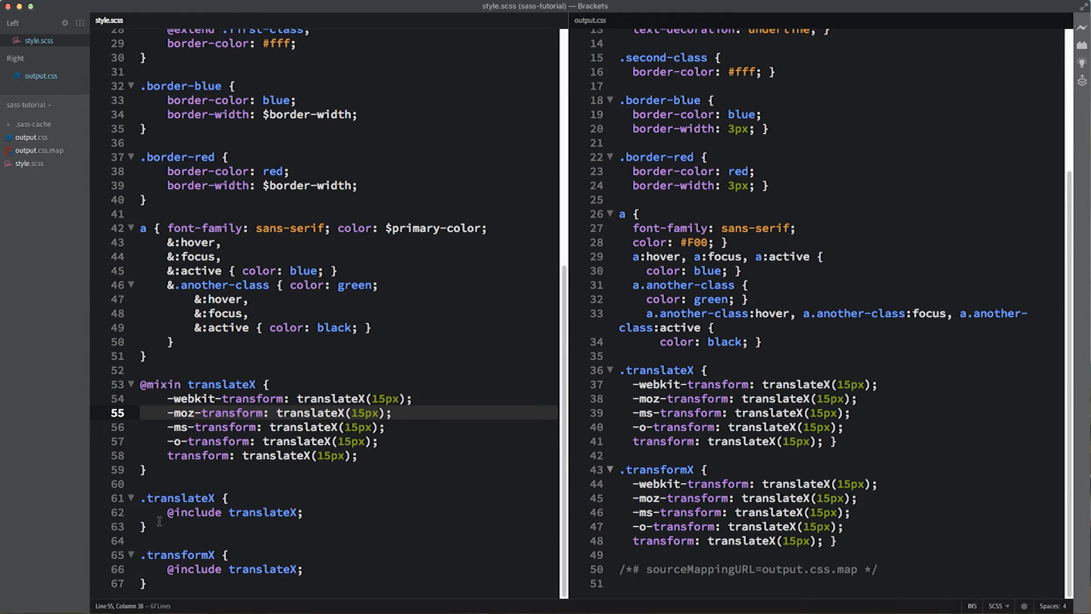
{"action": "mouse_move", "coordinate": [317, 514]}
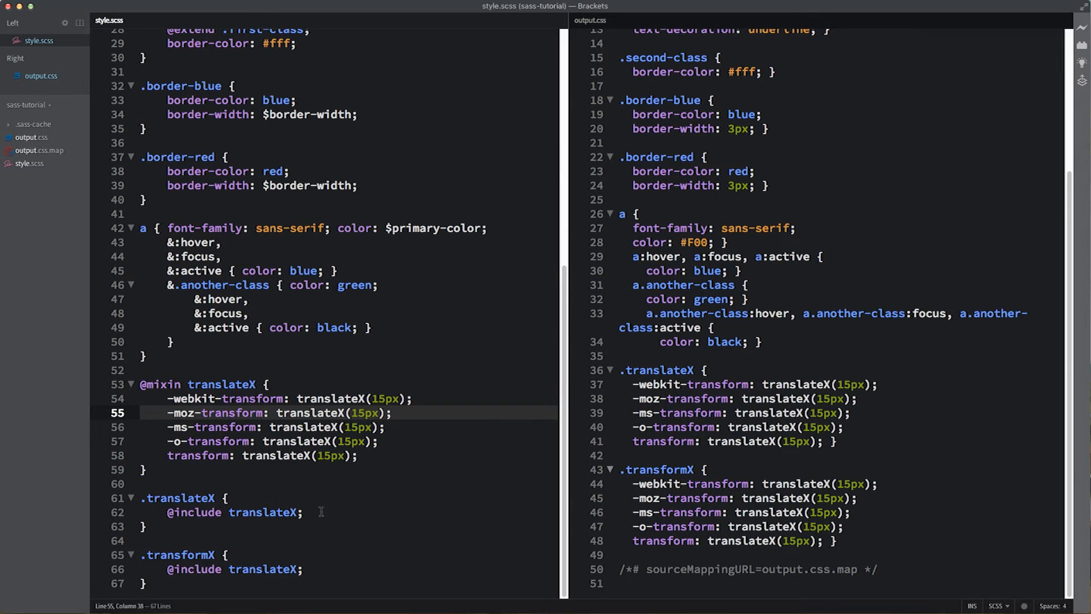
{"action": "left_click", "coordinate": [267, 383]}
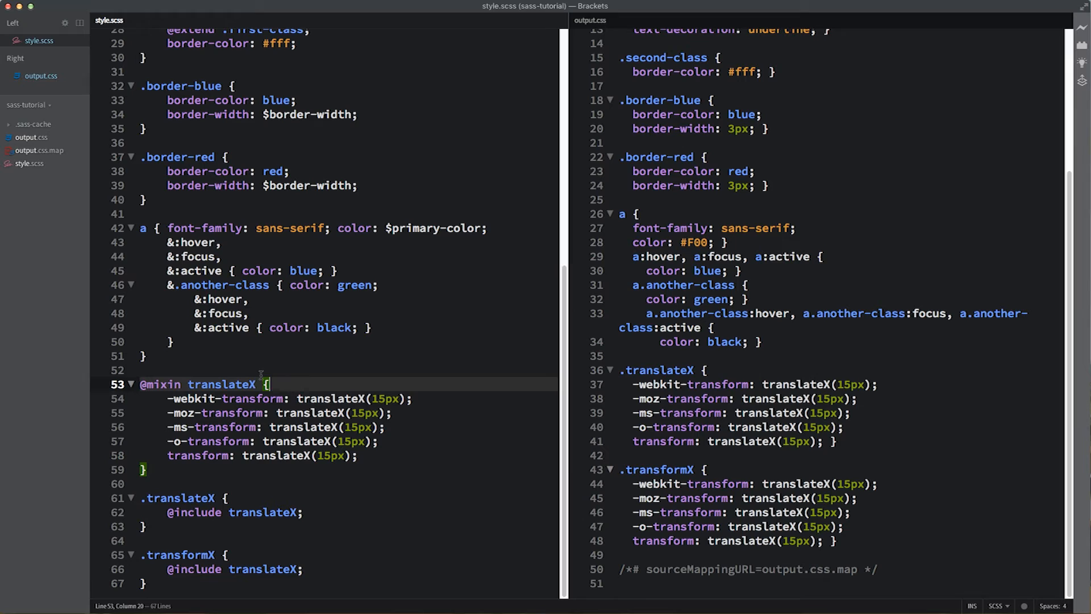
{"action": "left_click", "coordinate": [256, 384]}
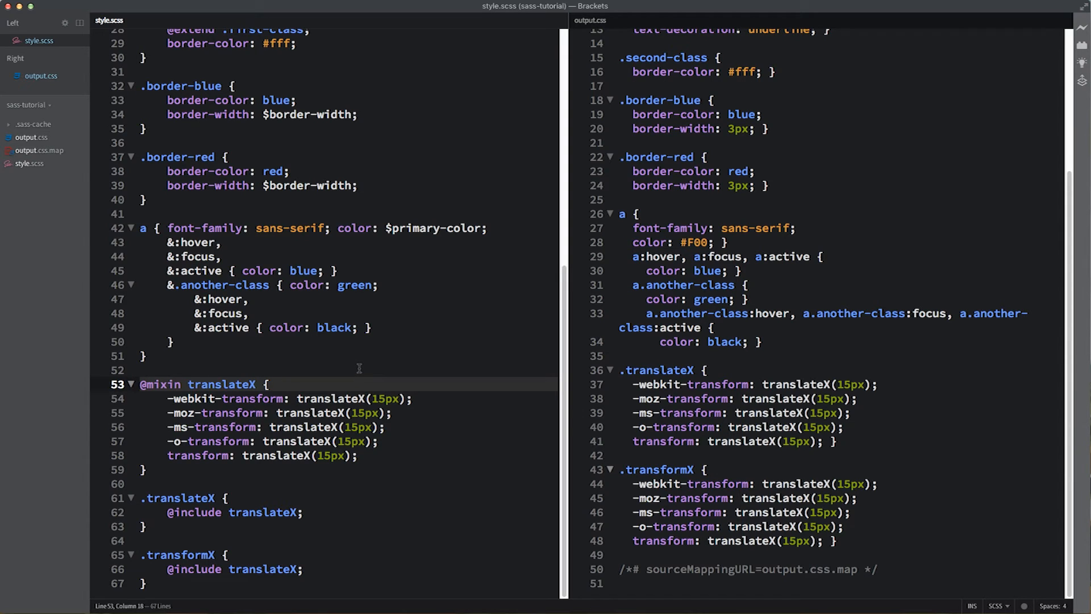
Give the translateX mixin a $val argument and use $val as its transform value.
{"action": "type", "text": "( )"}
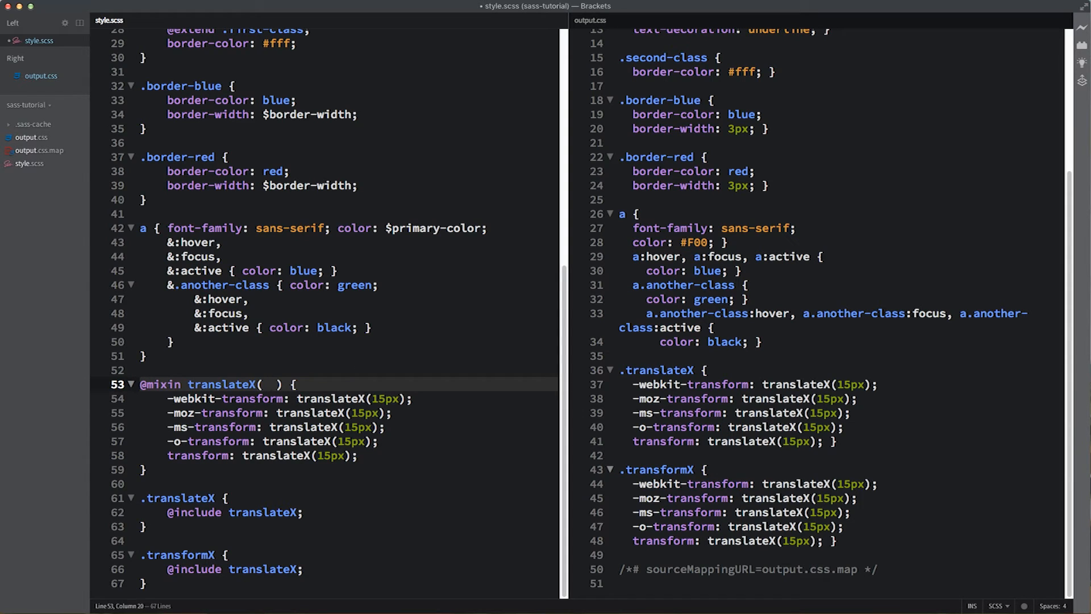
{"action": "type", "text": "$"}
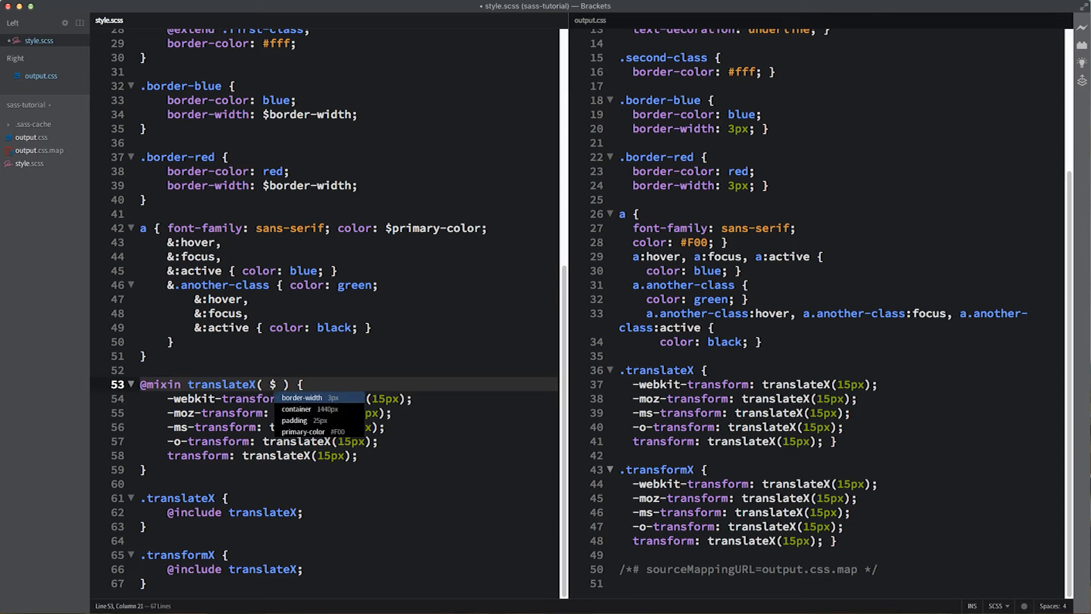
{"action": "type", "text": "val"}
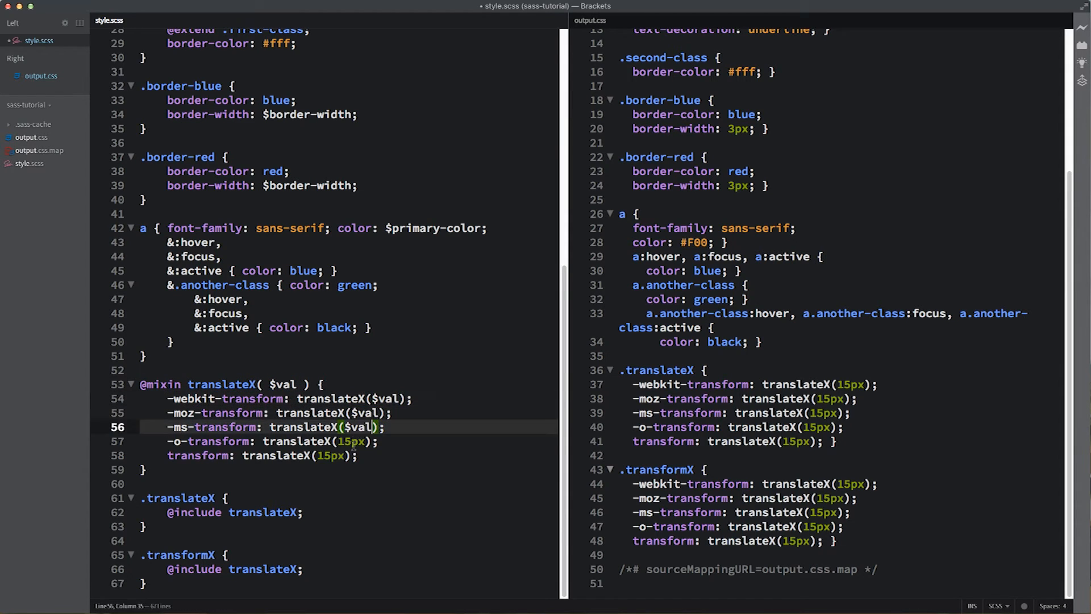
{"action": "type", "text": "$val"}
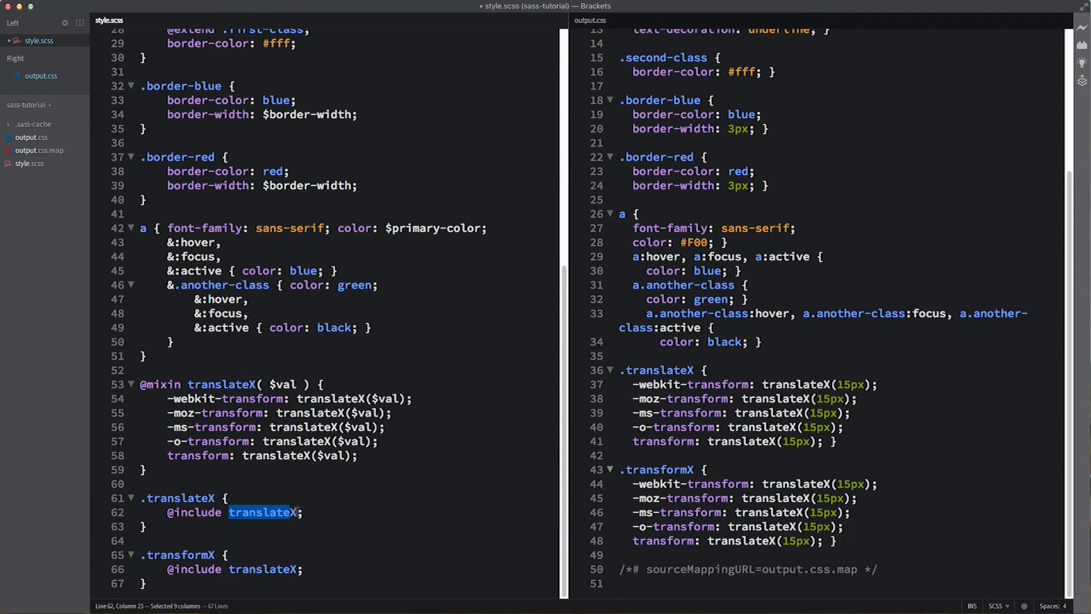
Call translateX(14px) in .translateX and translateX(10px) in .transformX.
{"action": "type", "text": "()"}
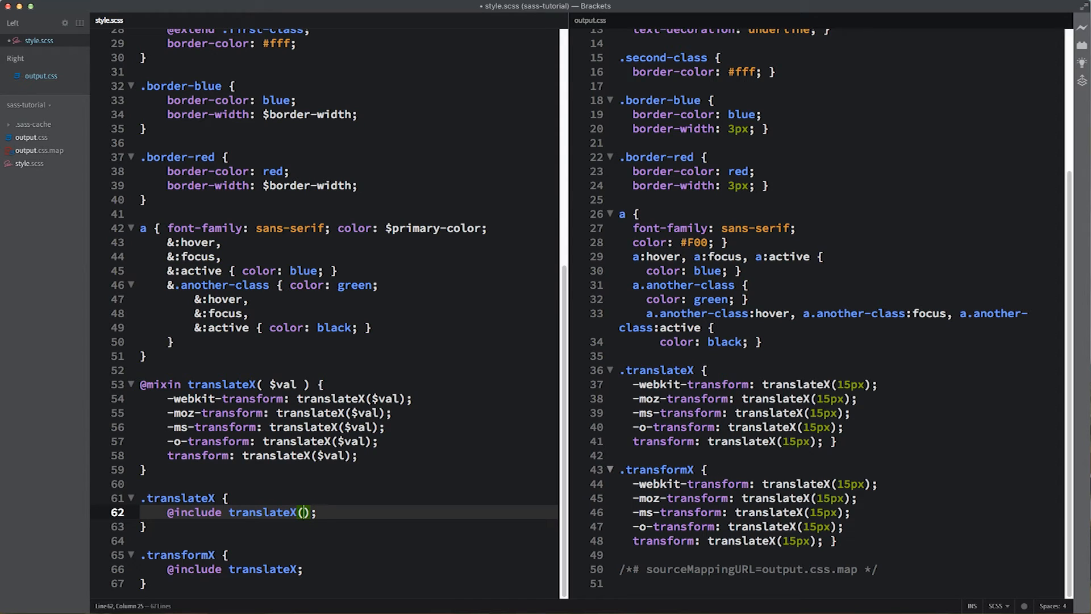
{"action": "type", "text": "15px"}
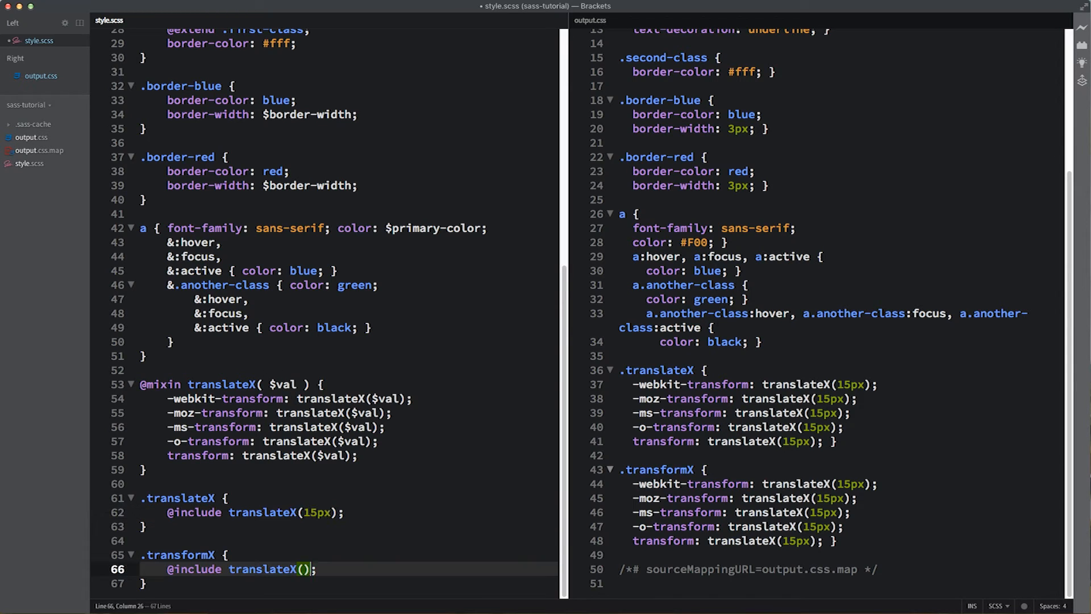
{"action": "type", "text": "10px"}
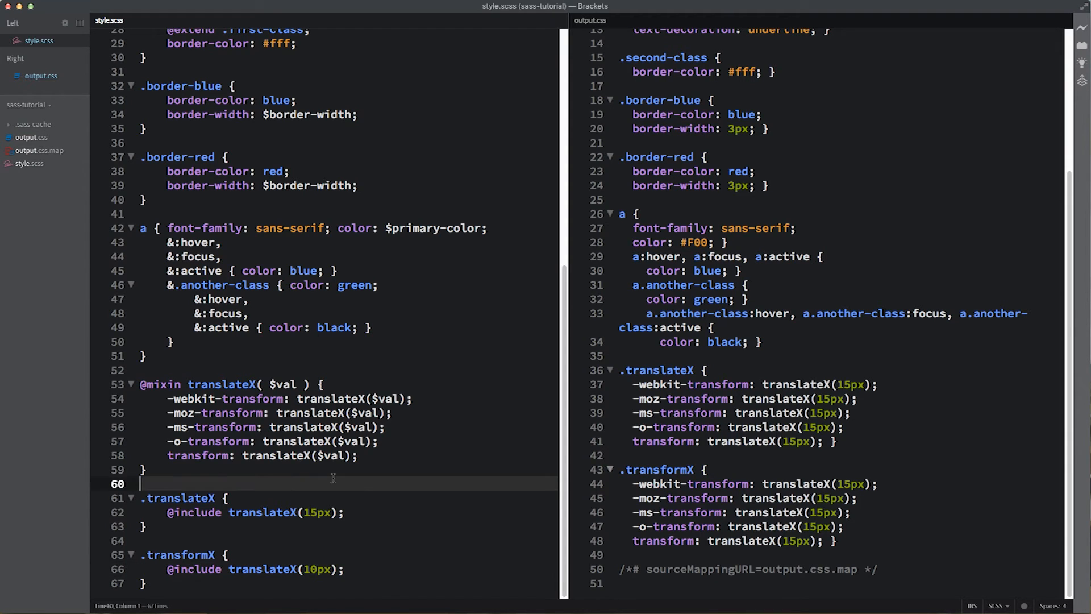
{"action": "left_click", "coordinate": [828, 440]}
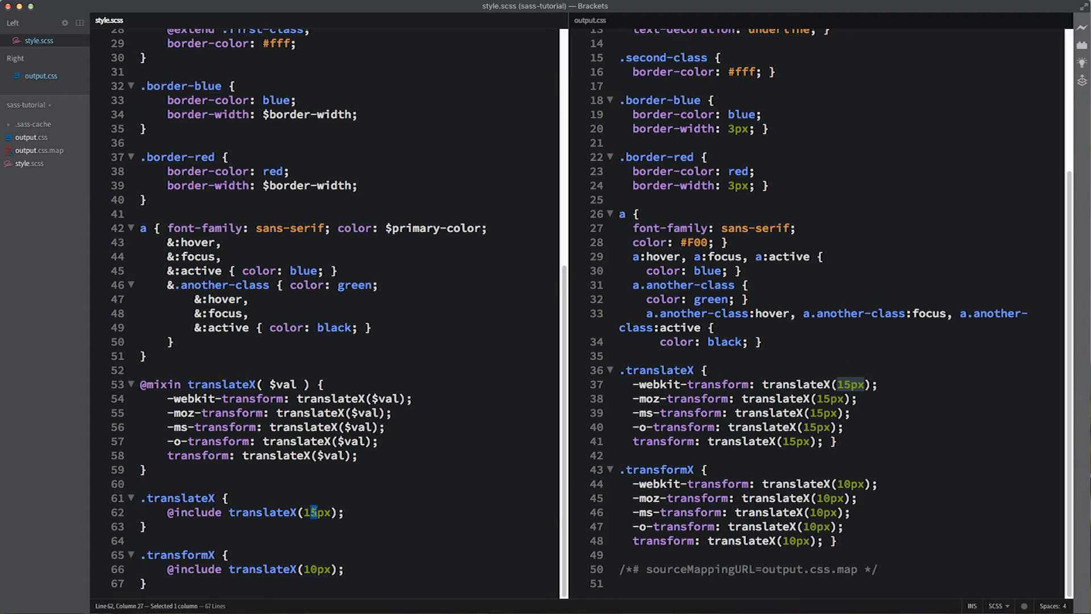
{"action": "type", "text": "4"}
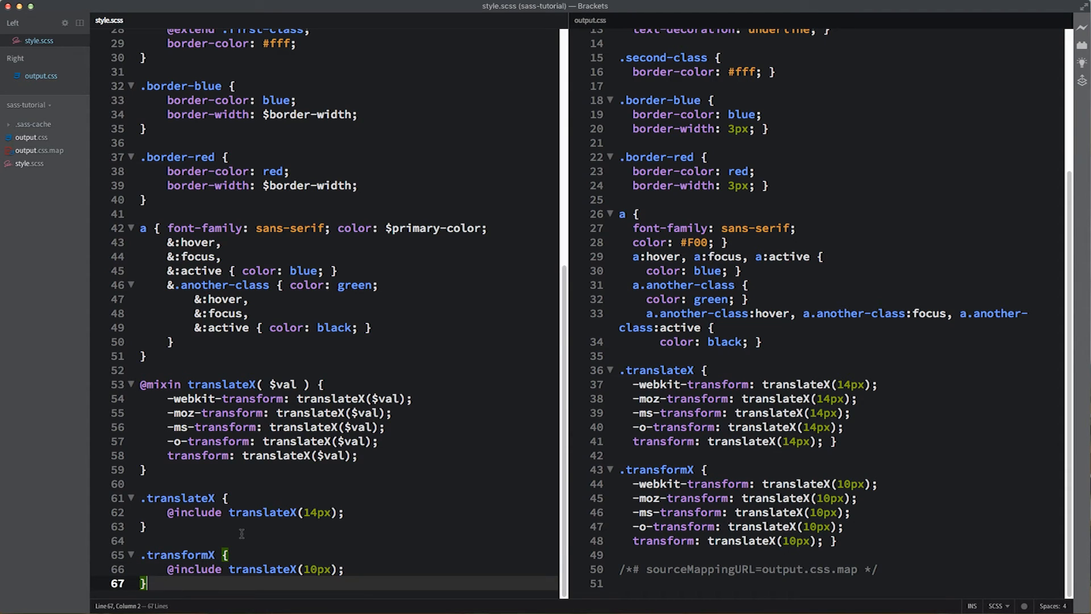
{"action": "mouse_move", "coordinate": [295, 385]}
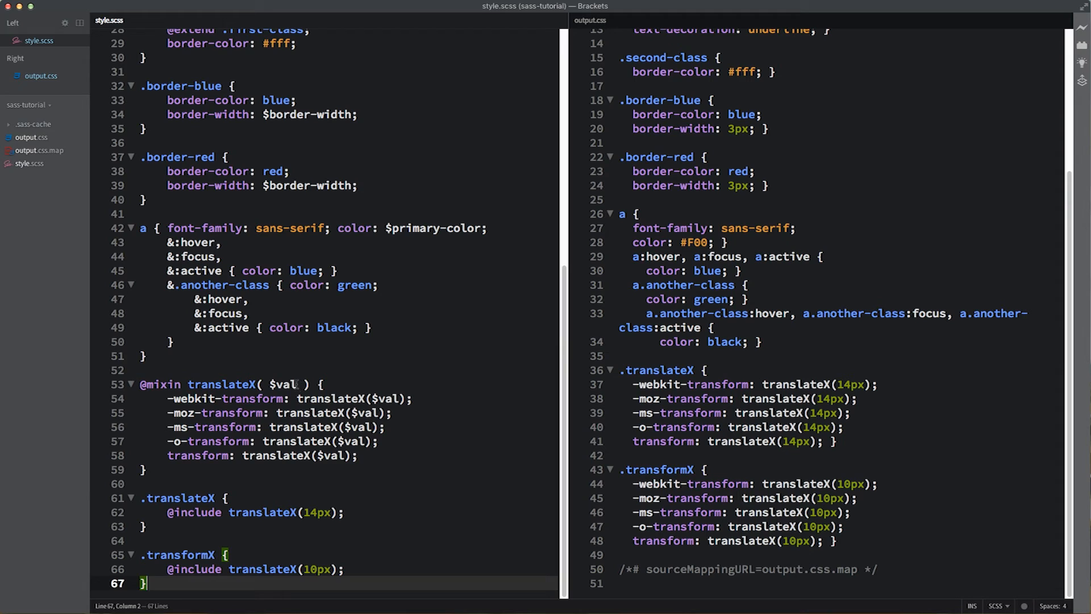
{"action": "mouse_move", "coordinate": [381, 442]}
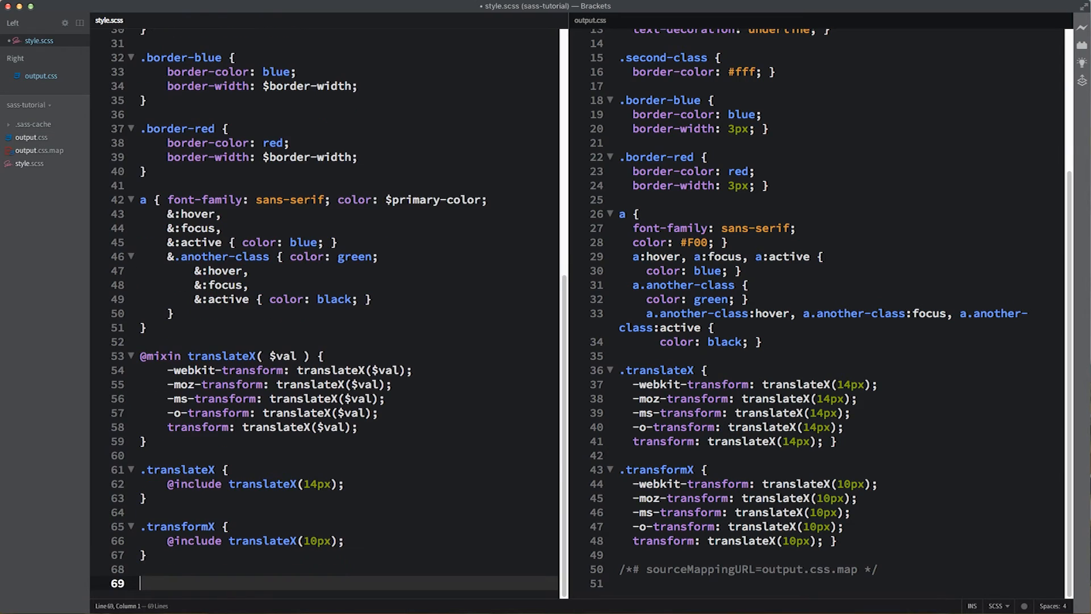
{"action": "type", "text": "@mixin"}
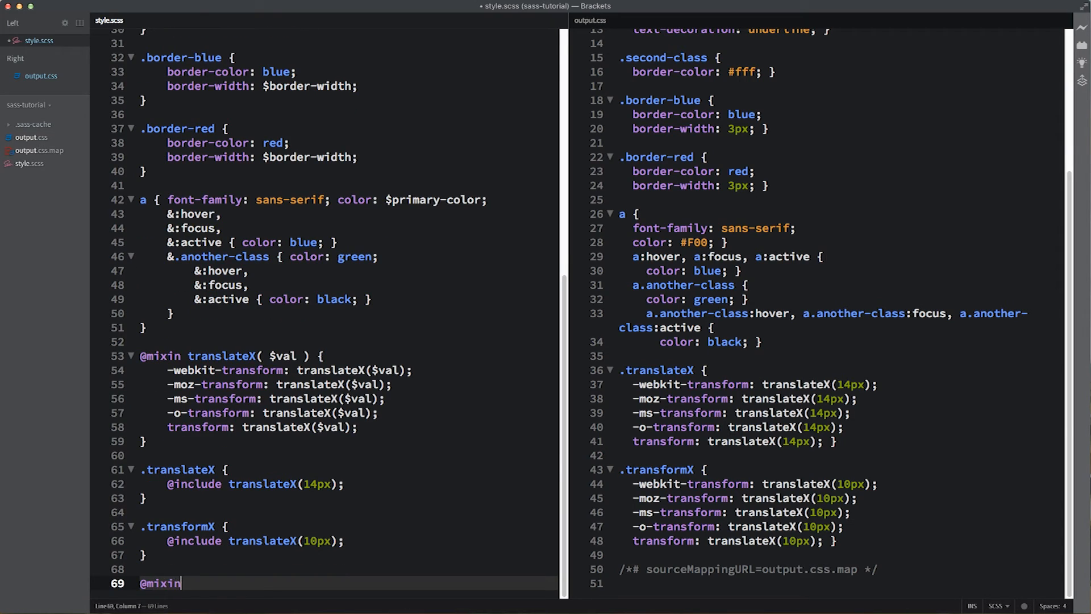
{"action": "type", "text": "animate-"}
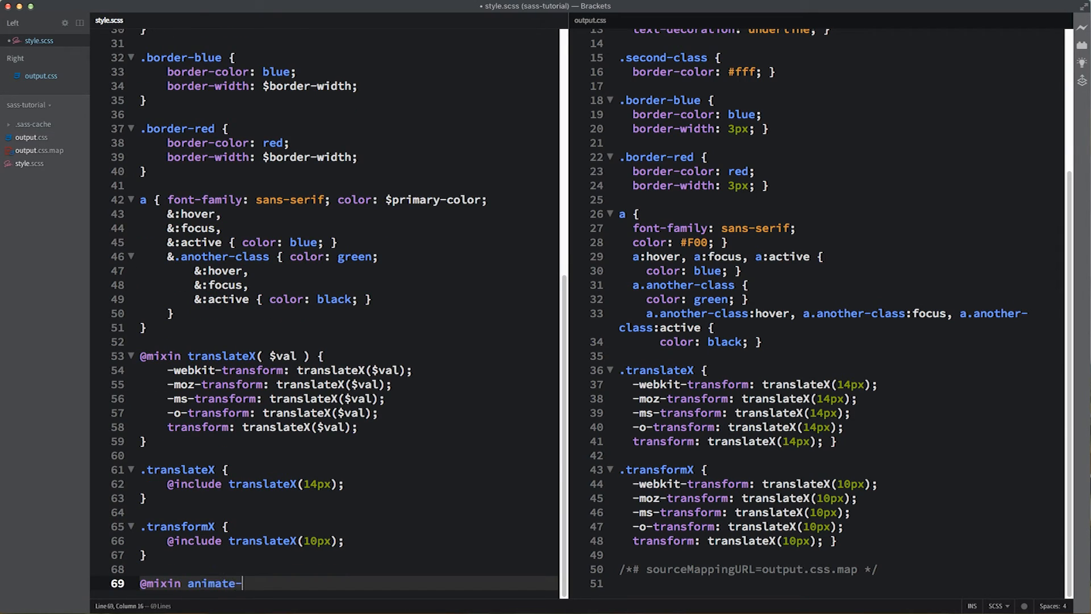
{"action": "type", "text": "time"}
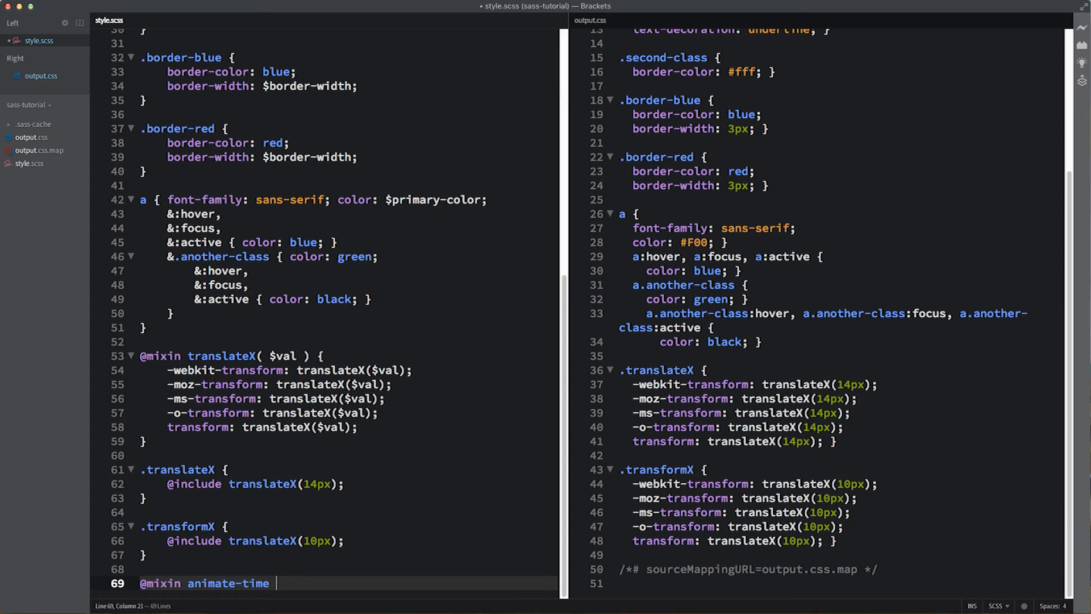
{"action": "type", "text": "()"}
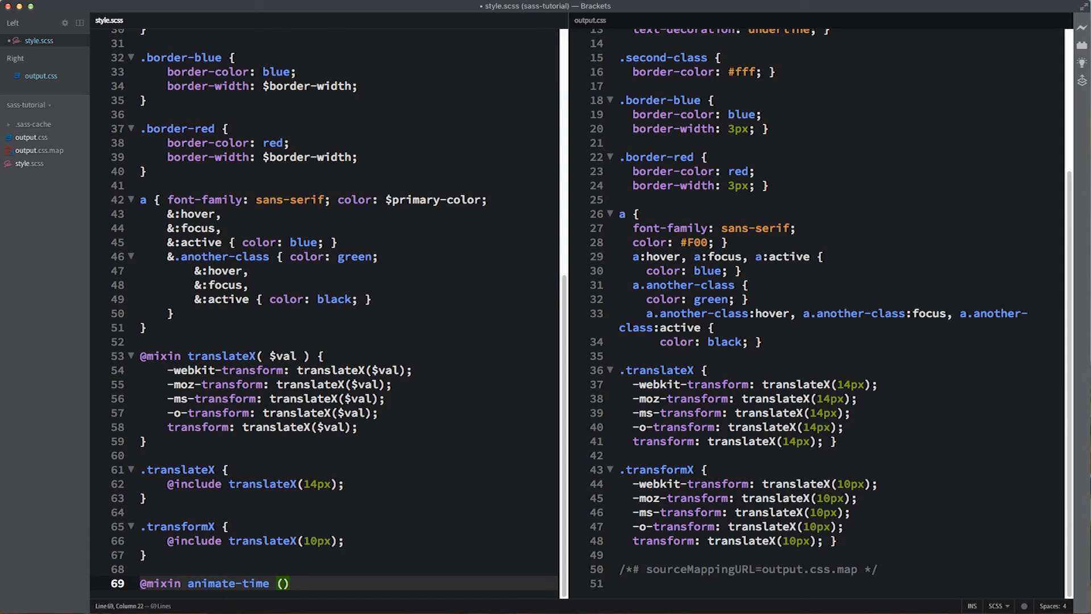
{"action": "type", "text": "$time"}
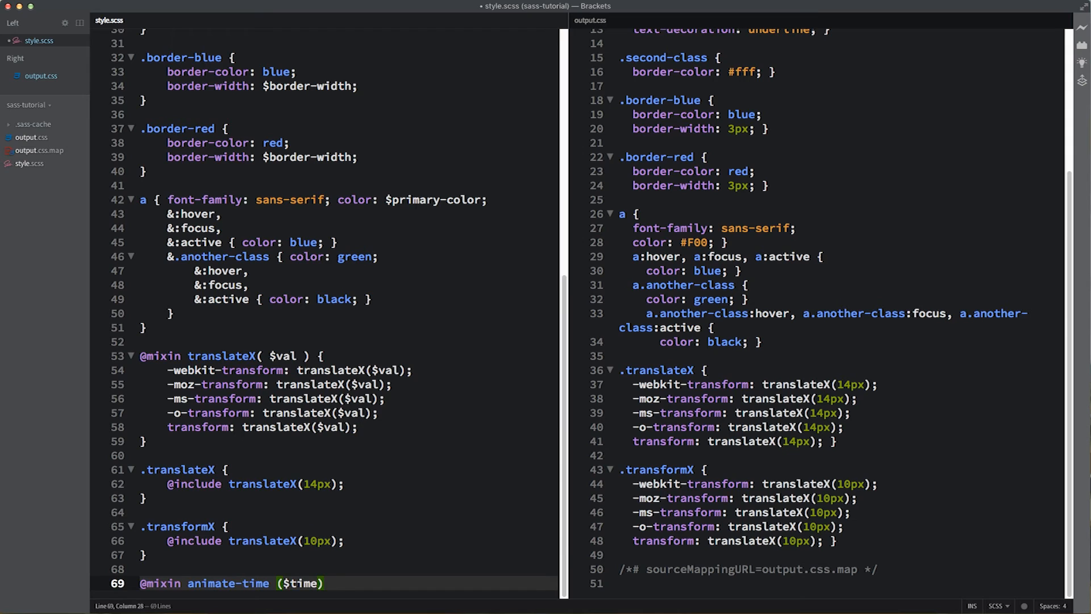
{"action": "type", "text": "{"}
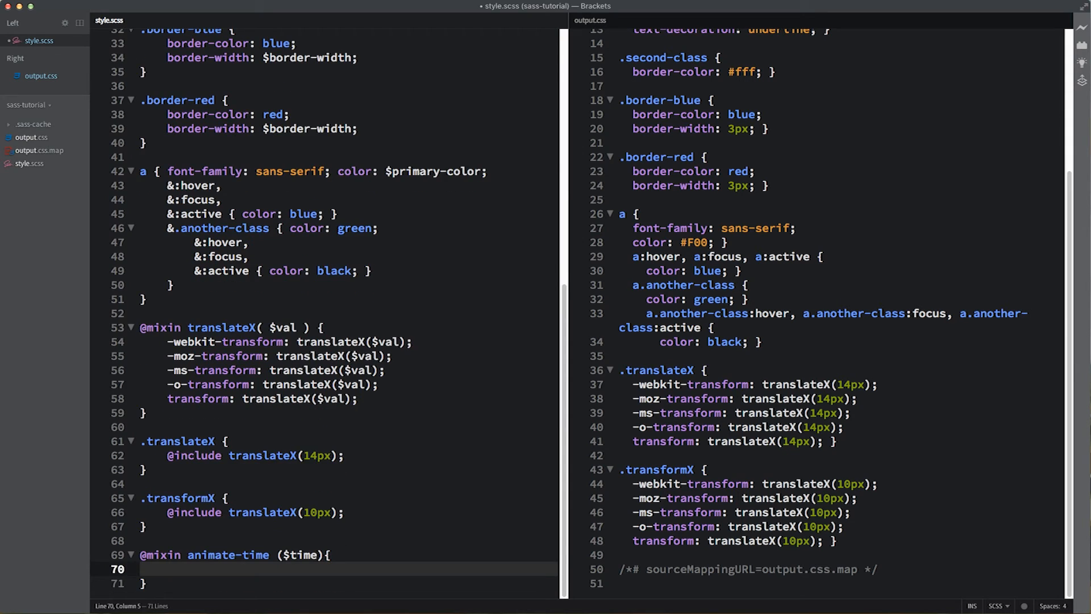
{"action": "type", "text": "transition:"}
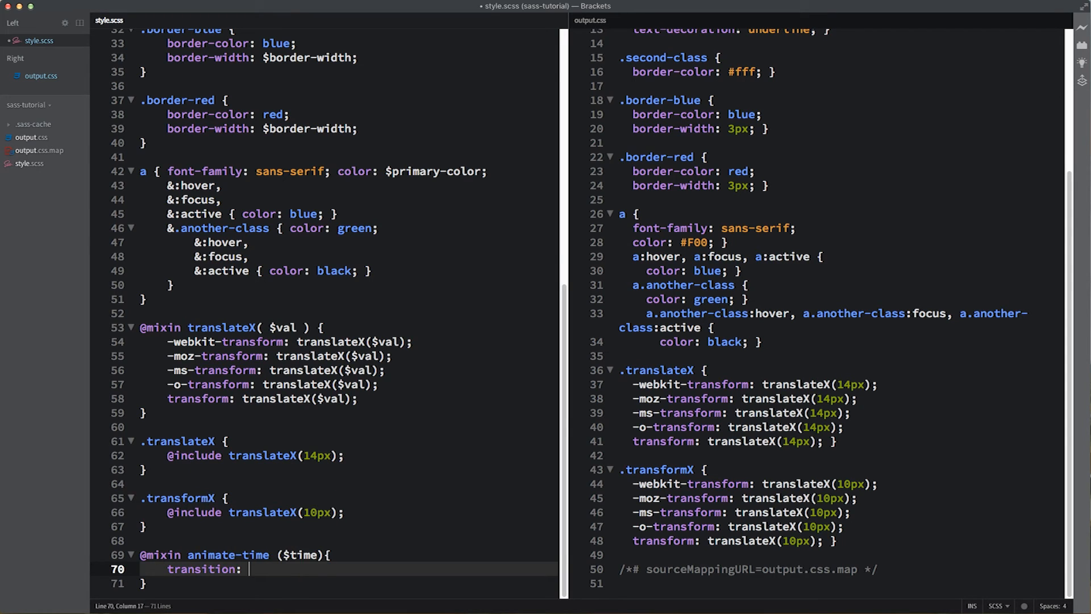
{"action": "type", "text": "$time ease"}
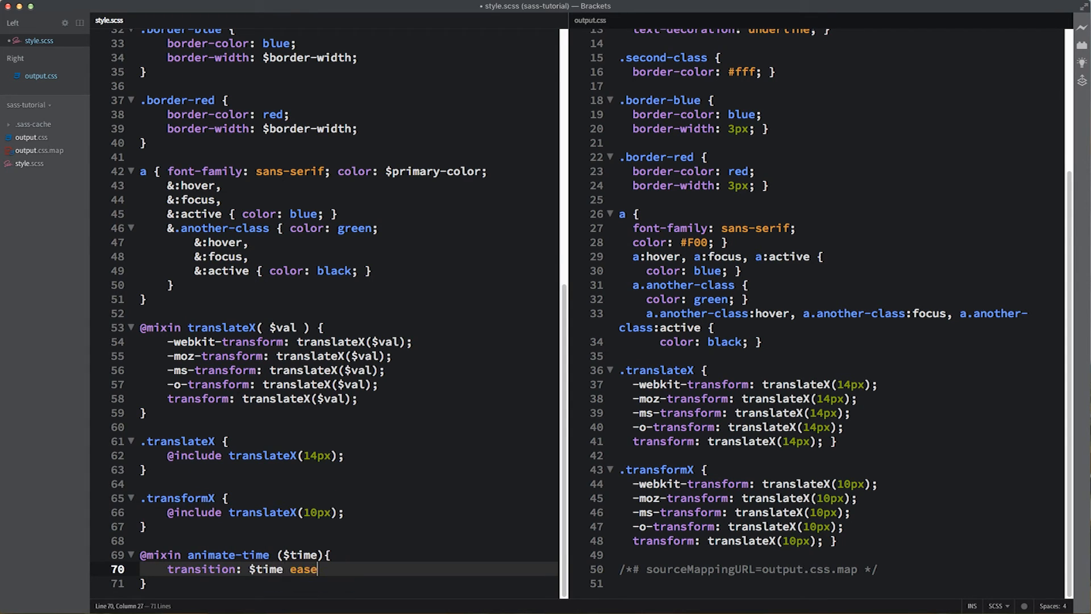
{"action": "type", "text": ";"}
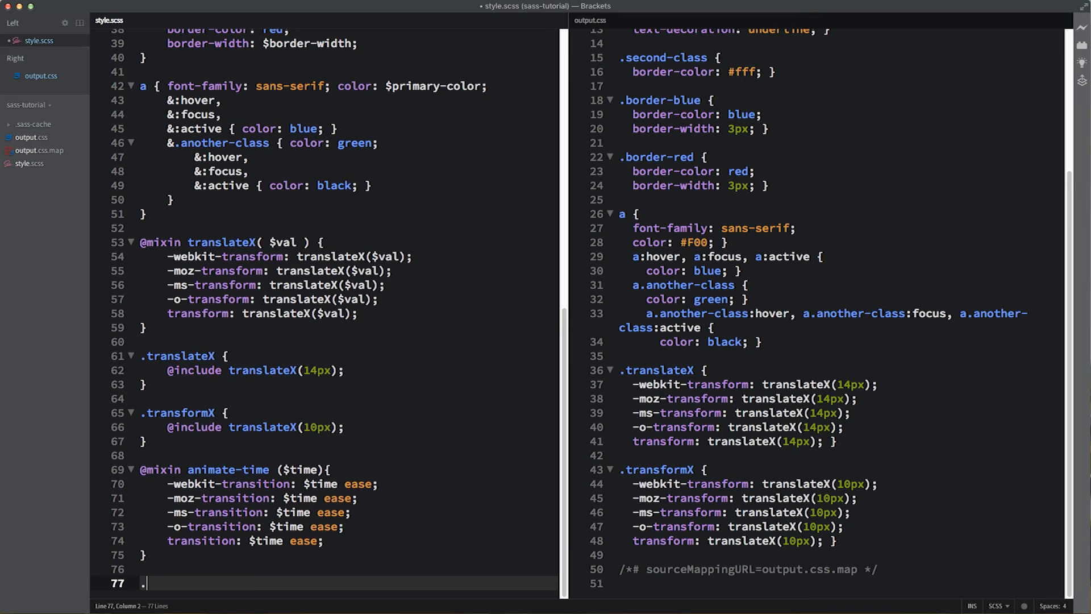
{"action": "type", "text": "box"}
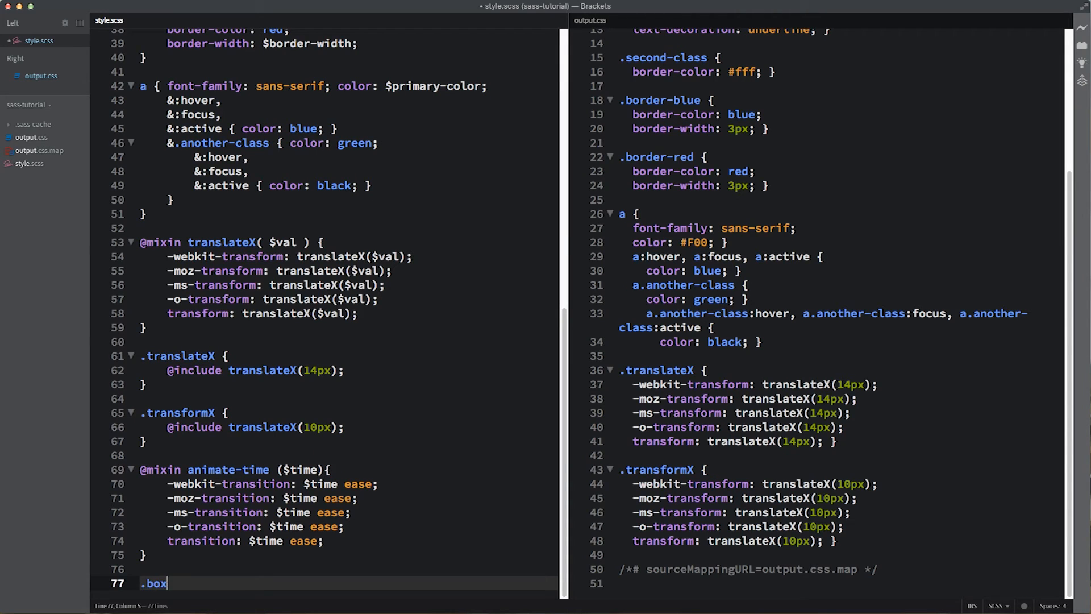
{"action": "type", "text": "1 {"}
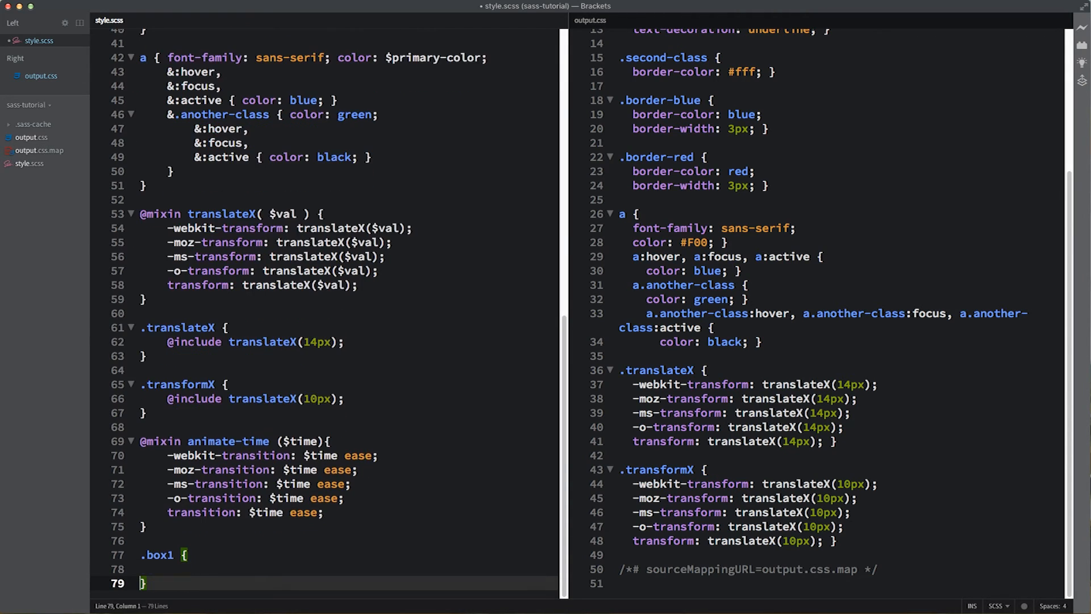
{"action": "type", "text": "@include"}
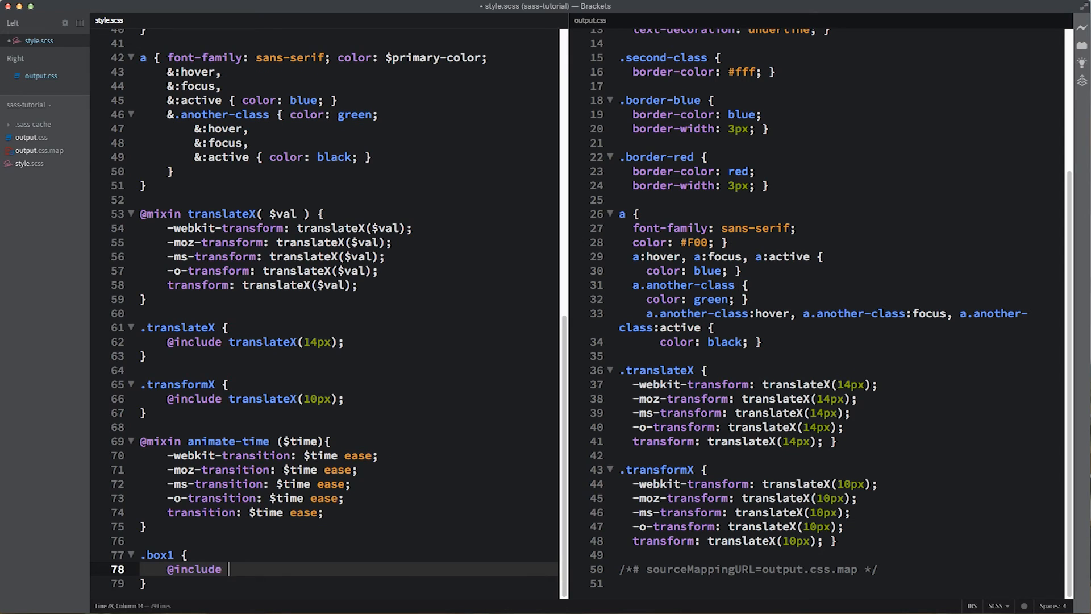
{"action": "type", "text": "animate"}
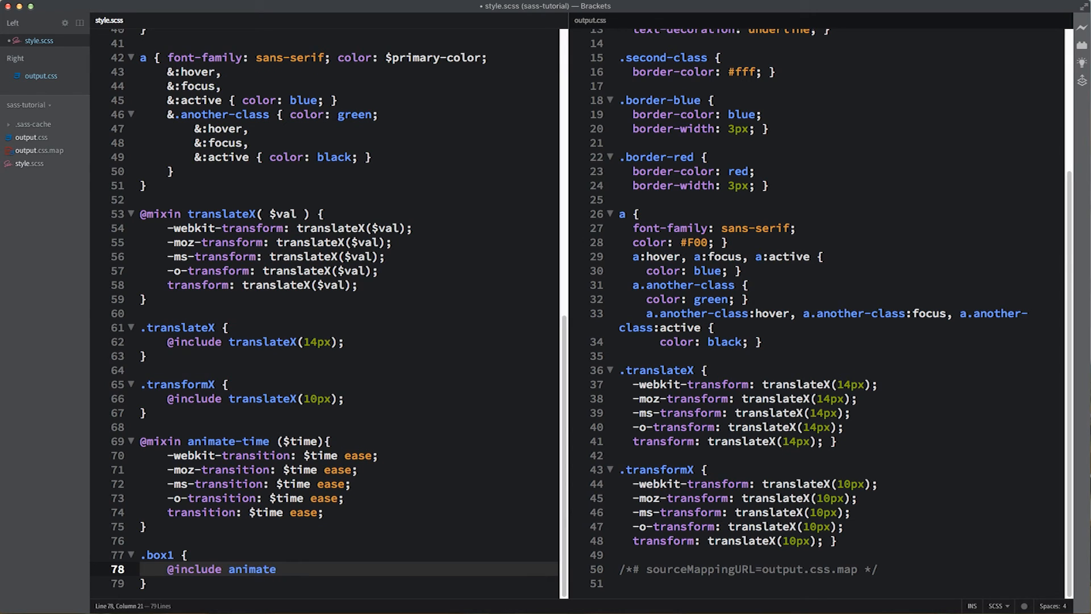
{"action": "type", "text": "-time"}
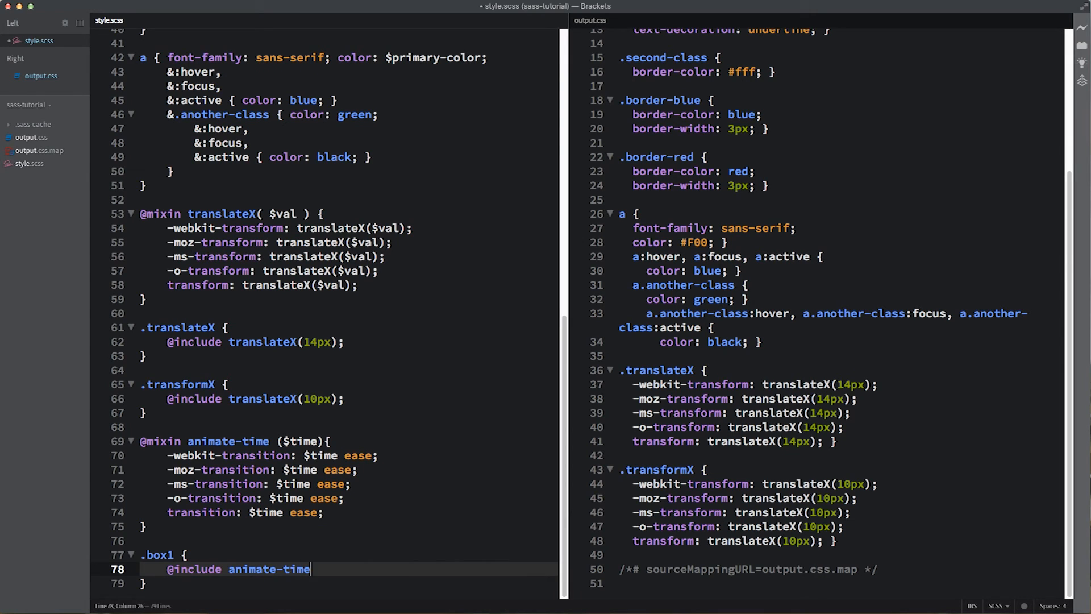
{"action": "type", "text": ";"}
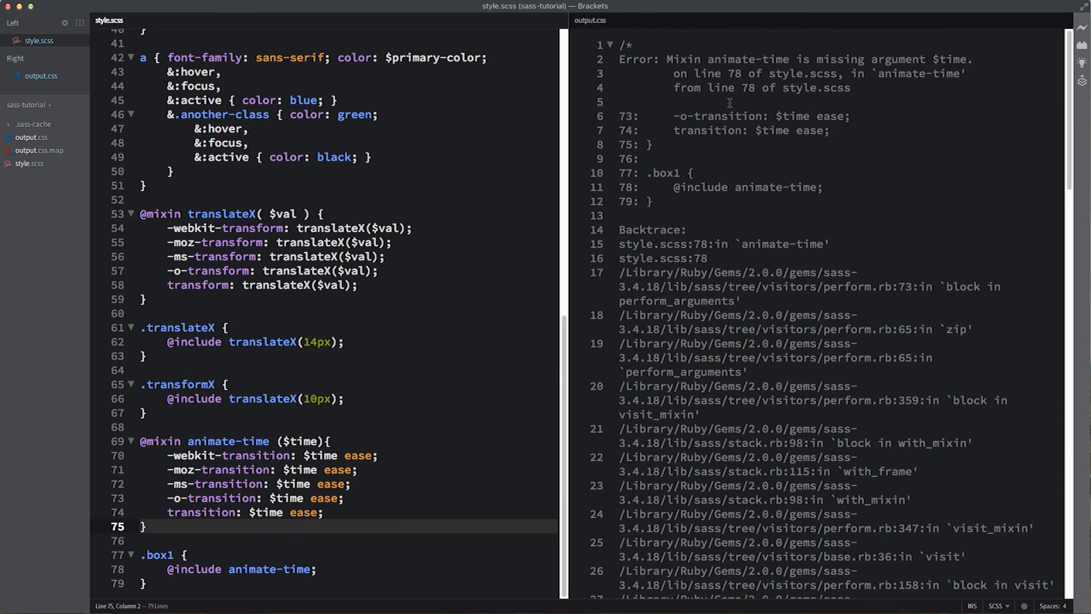
{"action": "left_click", "coordinate": [696, 59]}
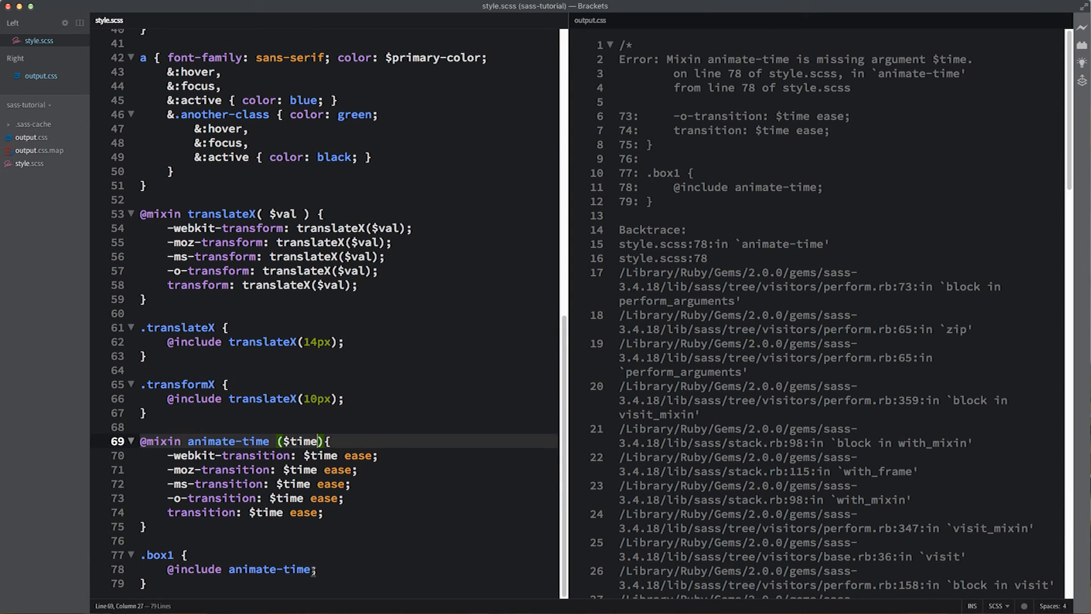
Pass 320ms to the animate-time include in .box1.
{"action": "type", "text": "("}
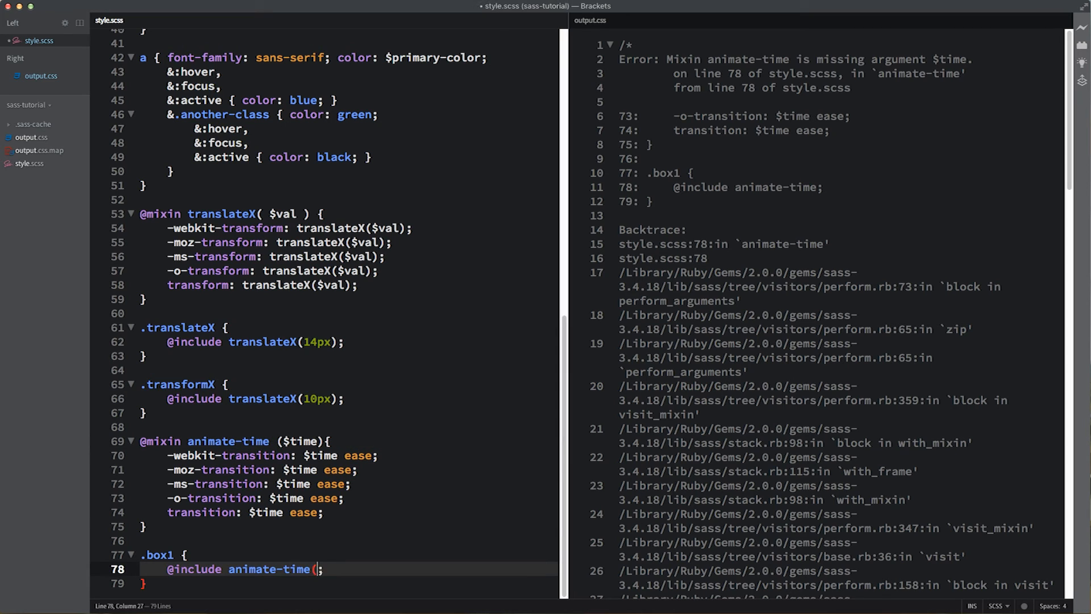
{"action": "type", "text": "32"}
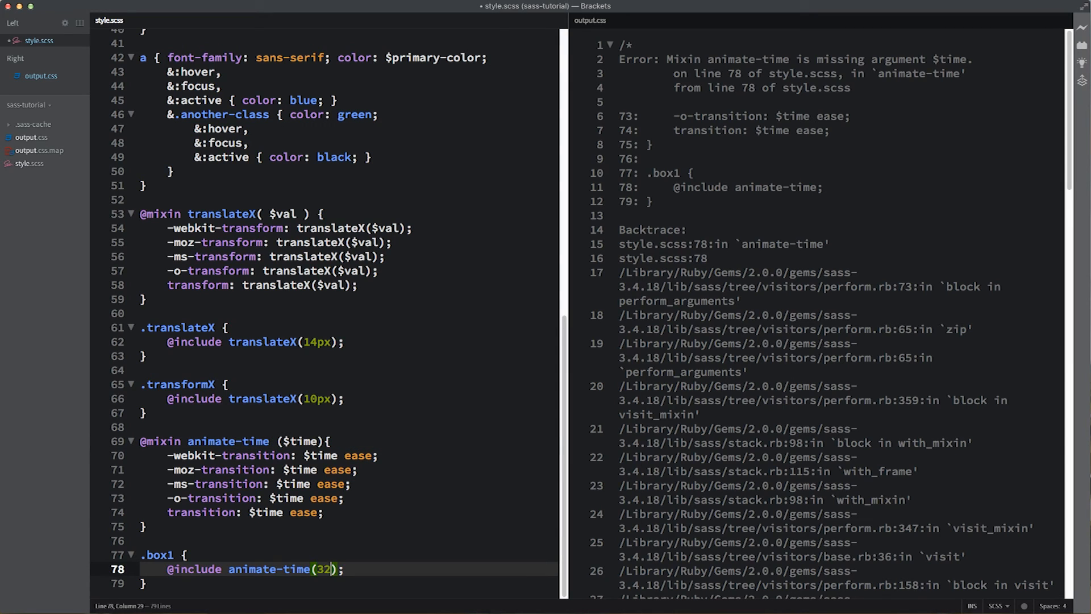
{"action": "type", "text": "0ms"}
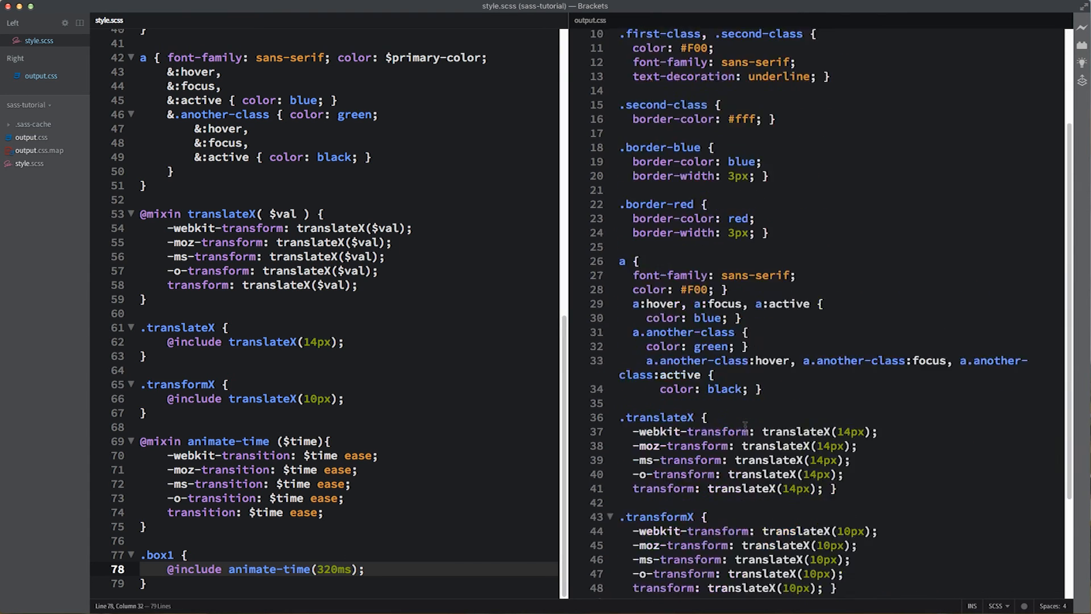
Duplicate the .box1 rule into .box2 and .box3.
{"action": "scroll", "scroll_direction": "down", "scroll_amount": 3}
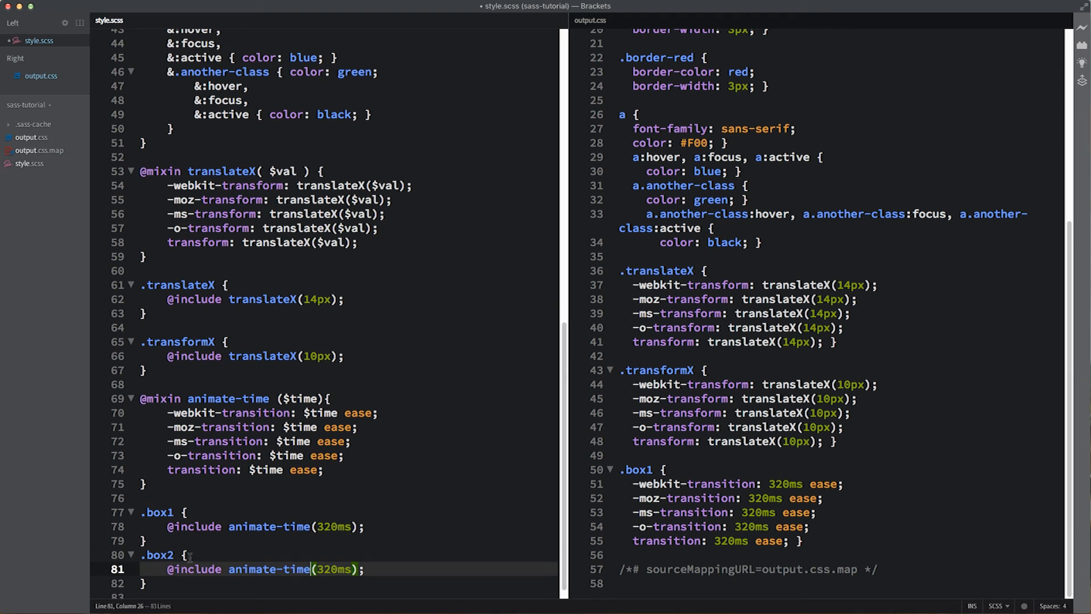
{"action": "double_click", "coordinate": [334, 568]}
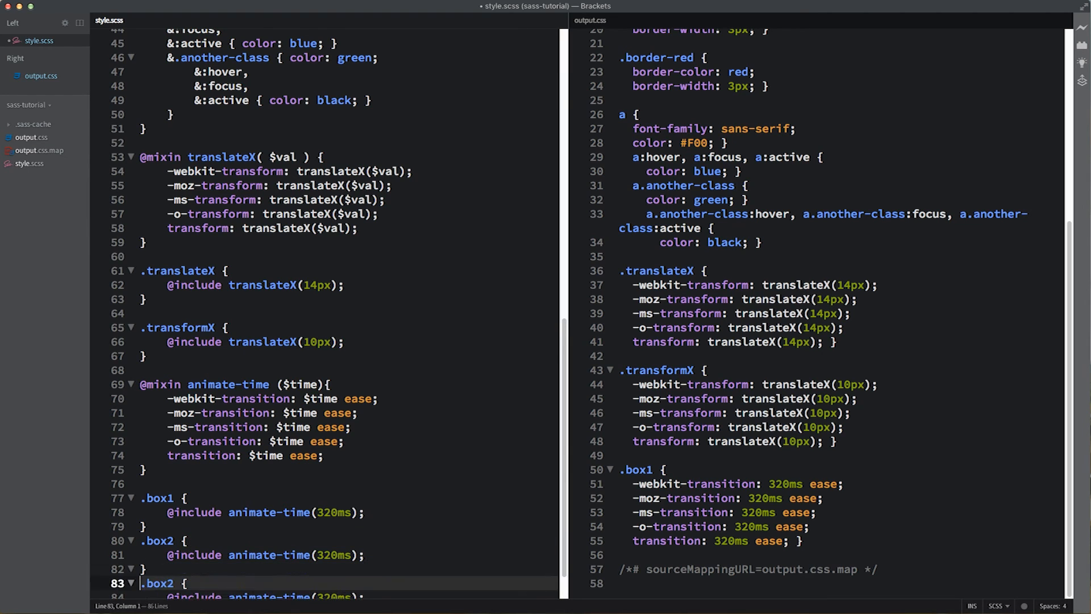
{"action": "double_click", "coordinate": [167, 583]}
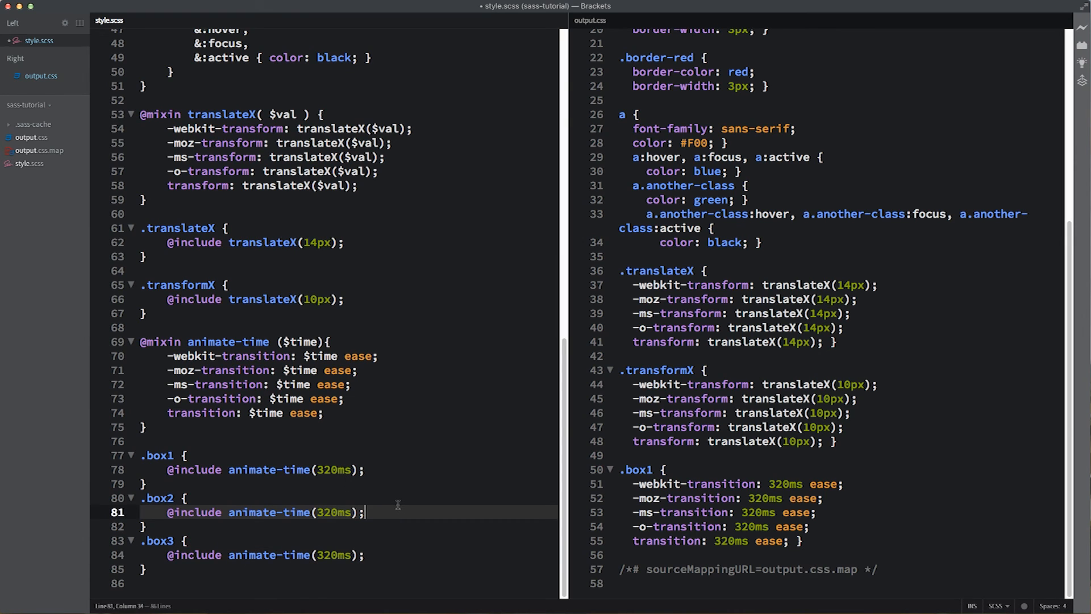
{"action": "mouse_move", "coordinate": [337, 569]}
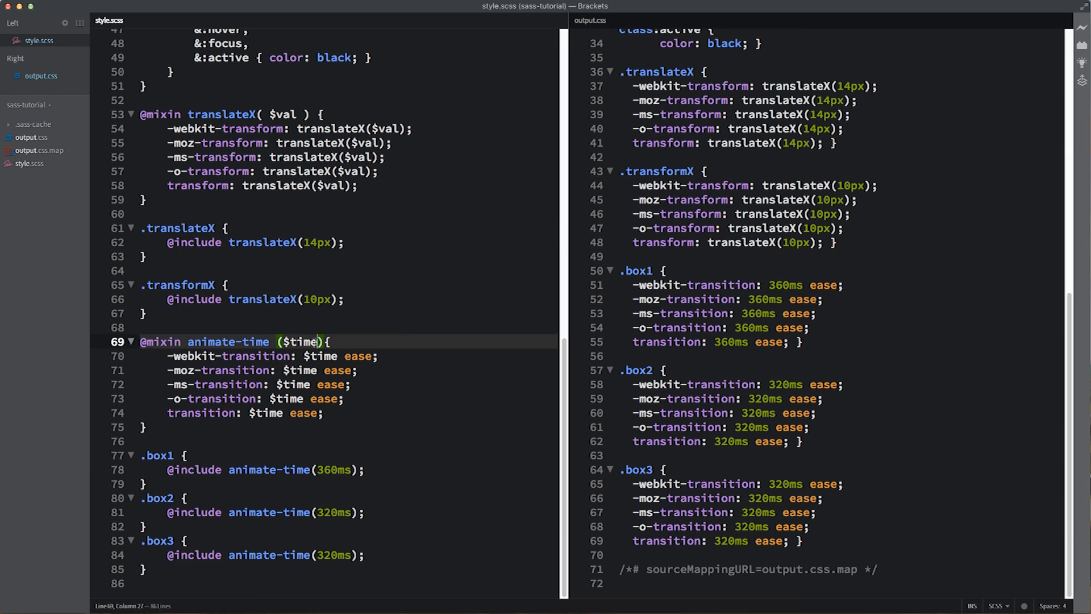
Give the animate-time mixin a default $time of 320ms, and set .box3's argument to 500ms.
{"action": "type", "text": ":"}
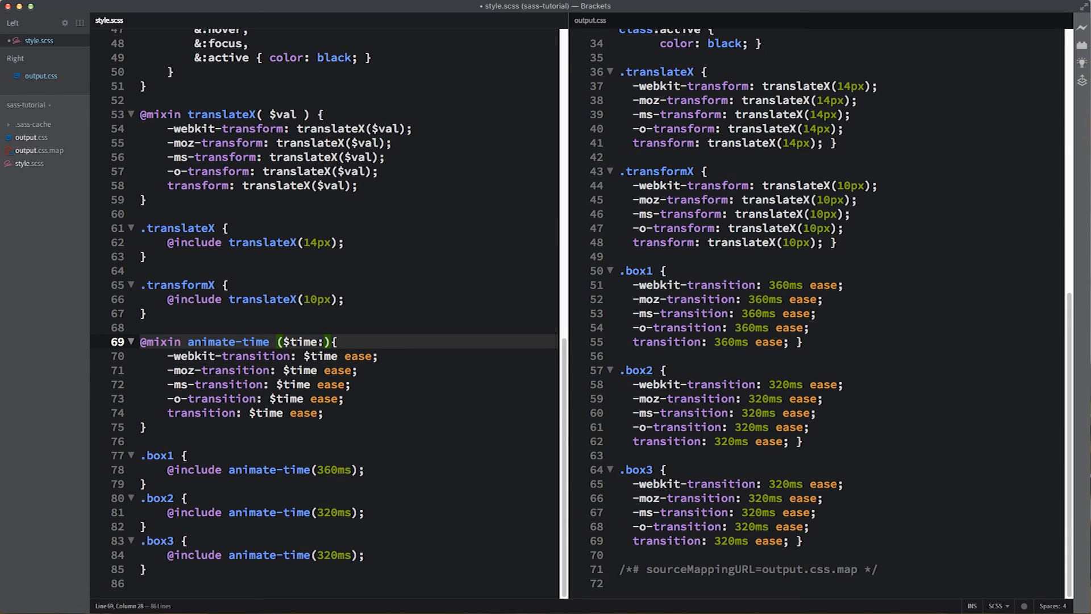
{"action": "type", "text": "\" \""}
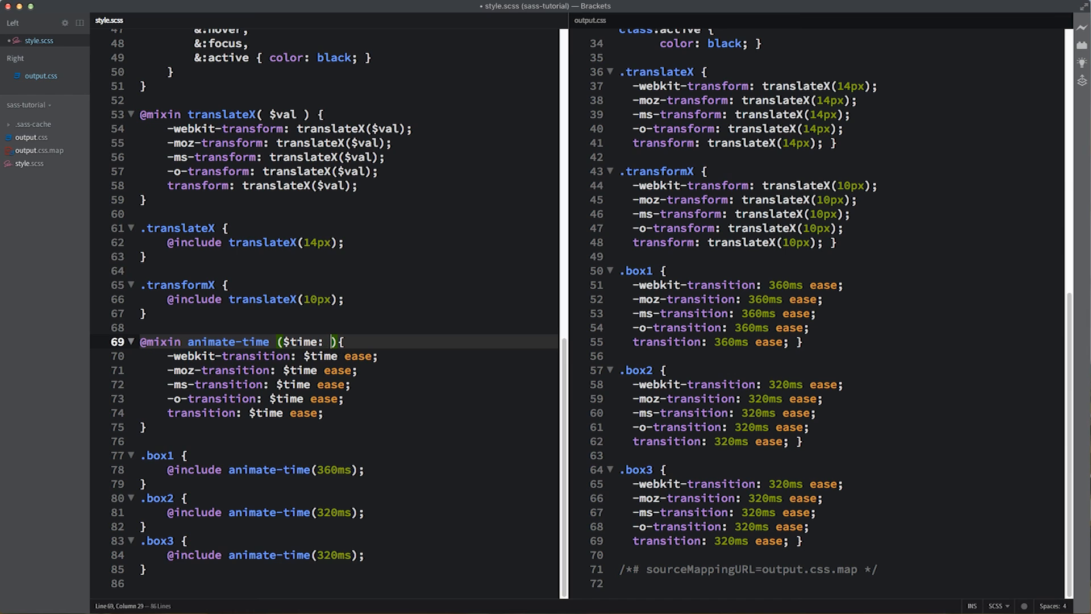
{"action": "type", "text": "320"}
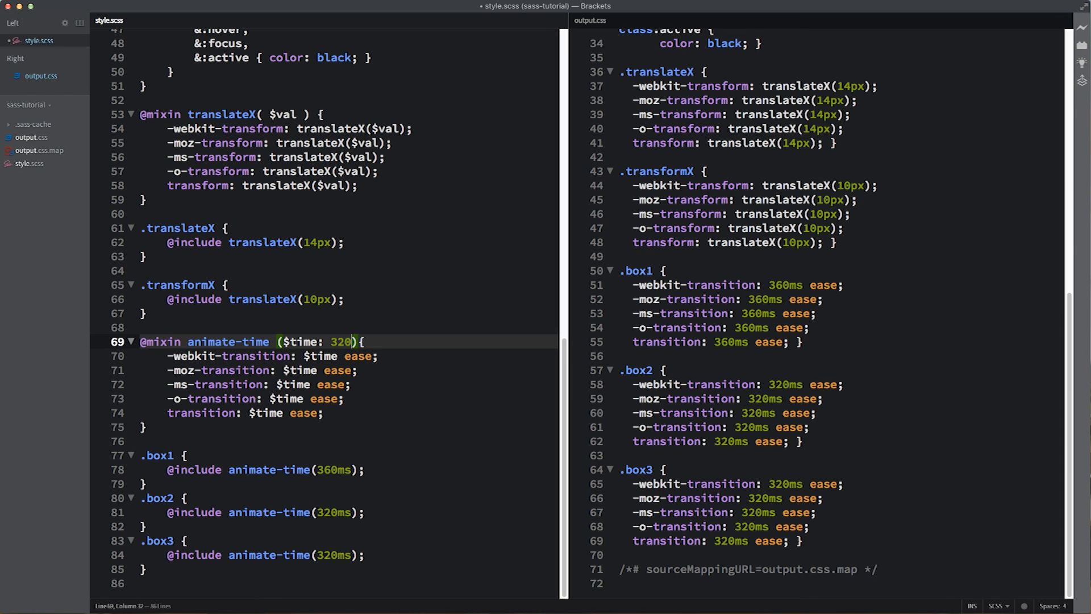
{"action": "type", "text": "ms"}
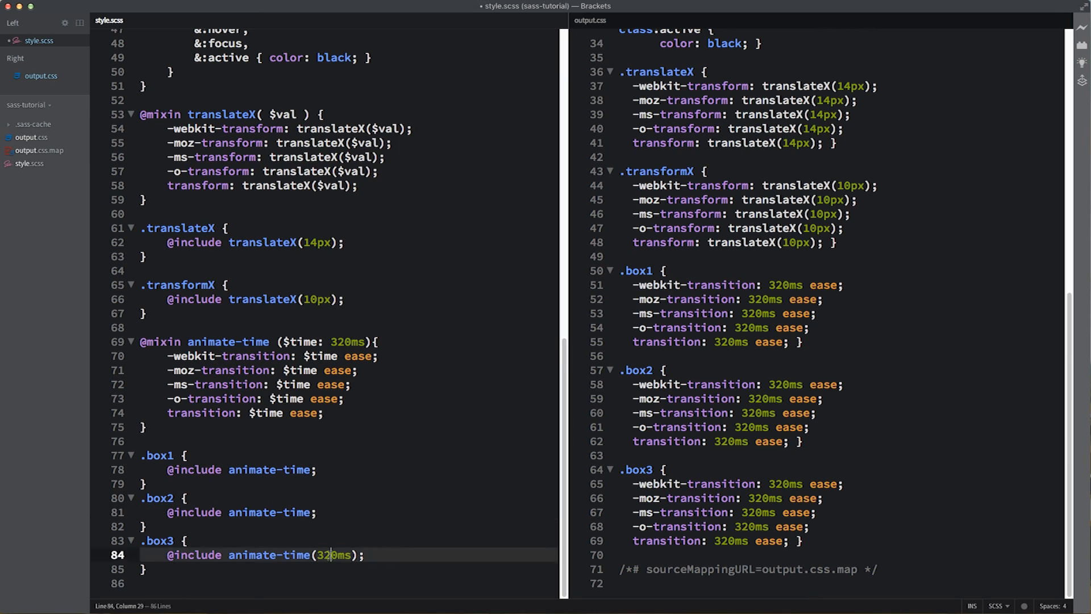
{"action": "type", "text": "500ms"}
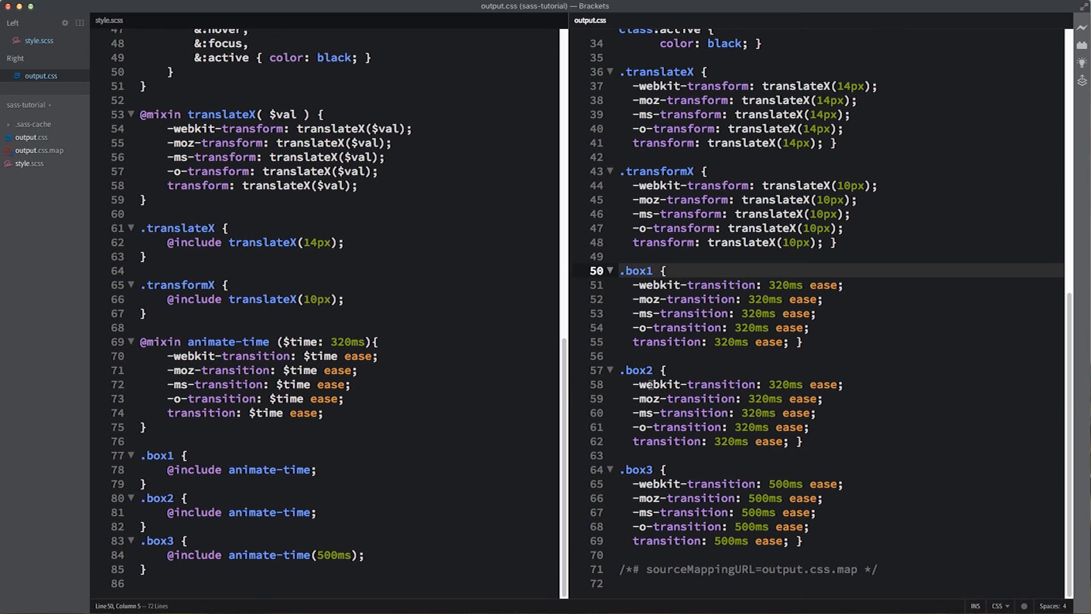
Check .box3's compiled 500ms, remove its argument, and set the mixin default to 500ms.
{"action": "double_click", "coordinate": [777, 285]}
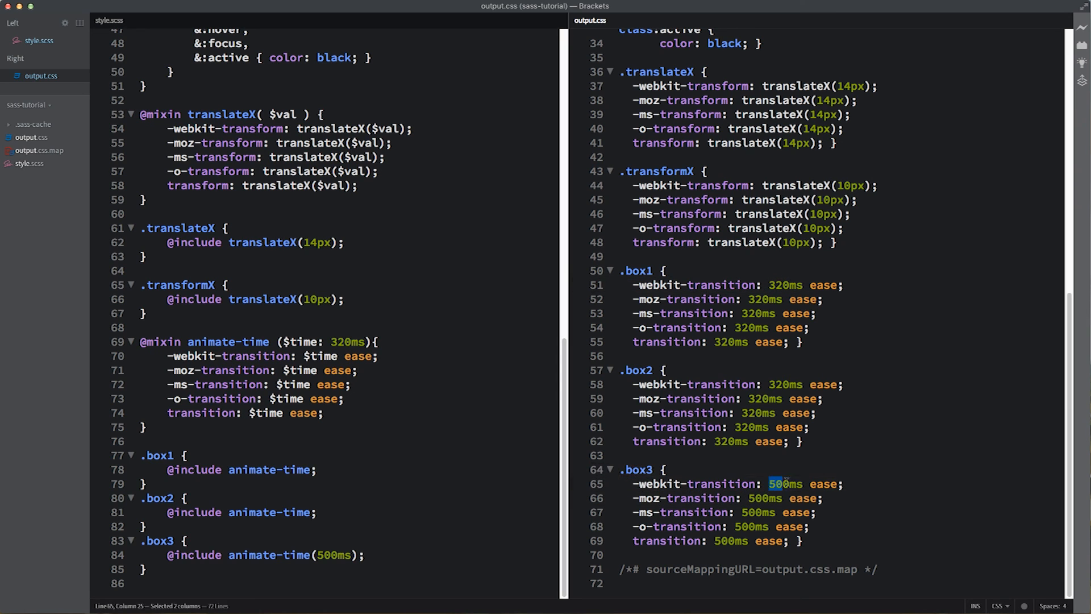
{"action": "left_click", "coordinate": [348, 555]}
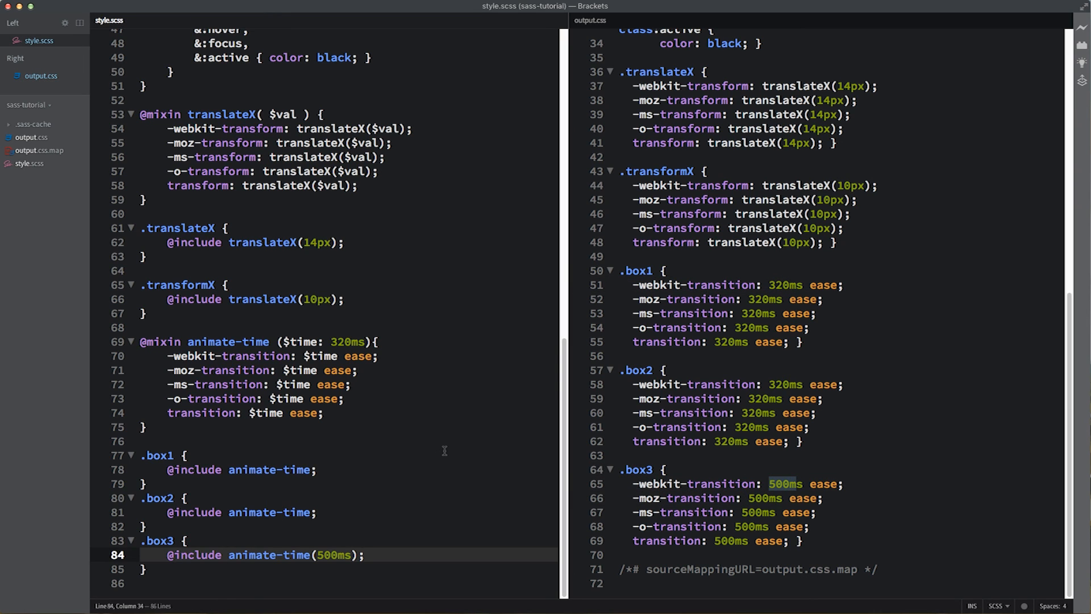
{"action": "mouse_move", "coordinate": [378, 402]}
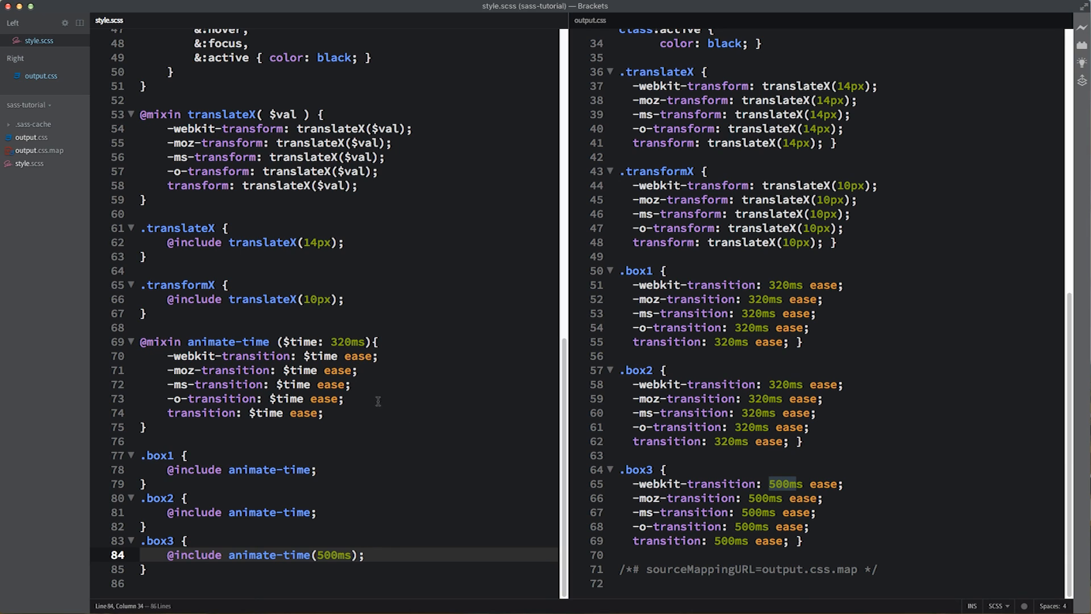
{"action": "double_click", "coordinate": [334, 555]}
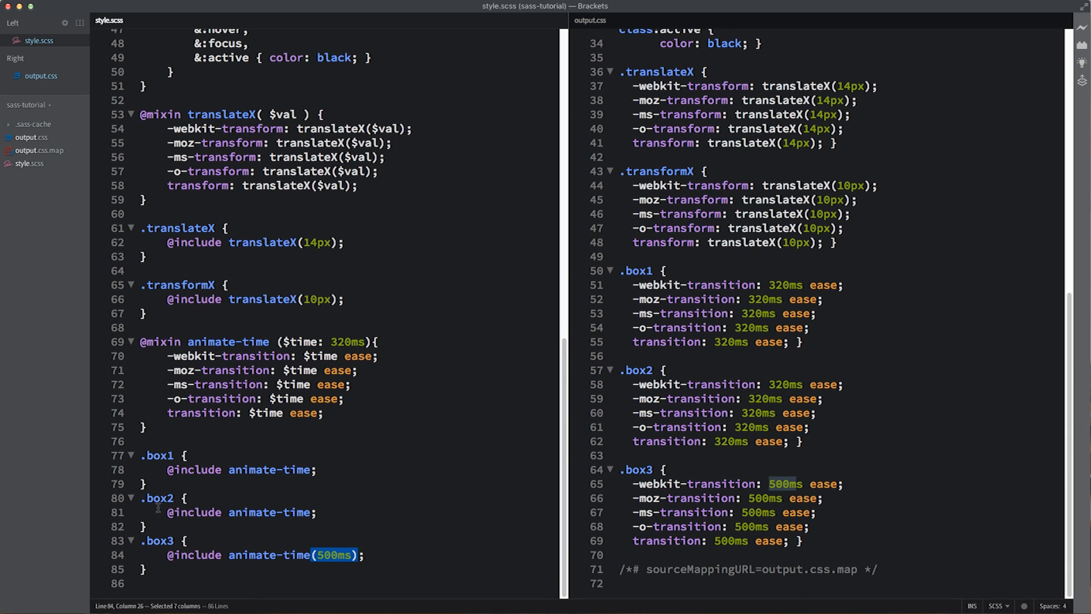
{"action": "key", "text": "Delete"}
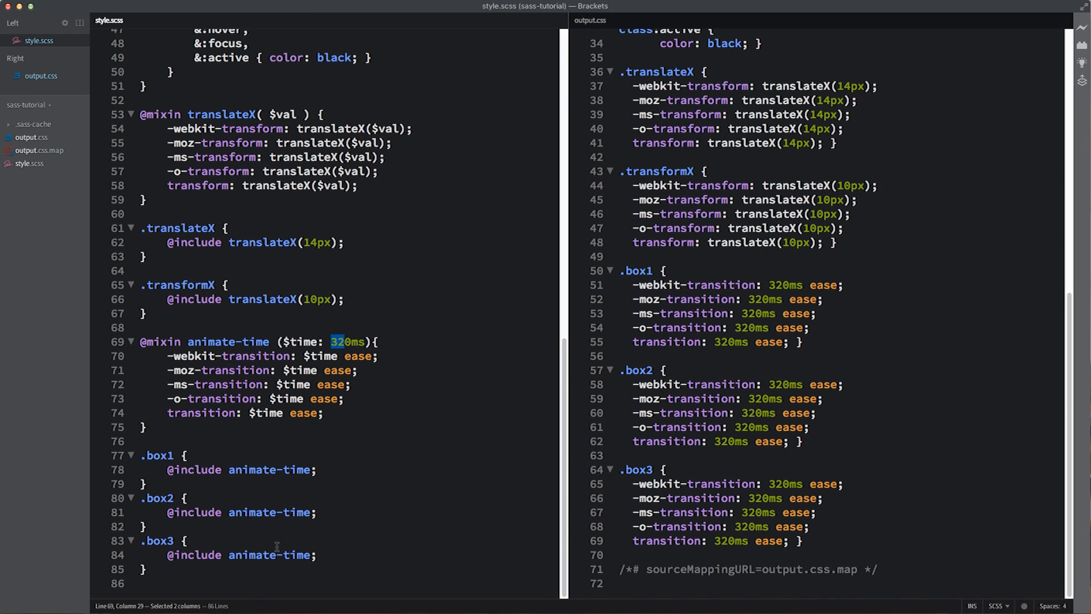
{"action": "type", "text": "500"}
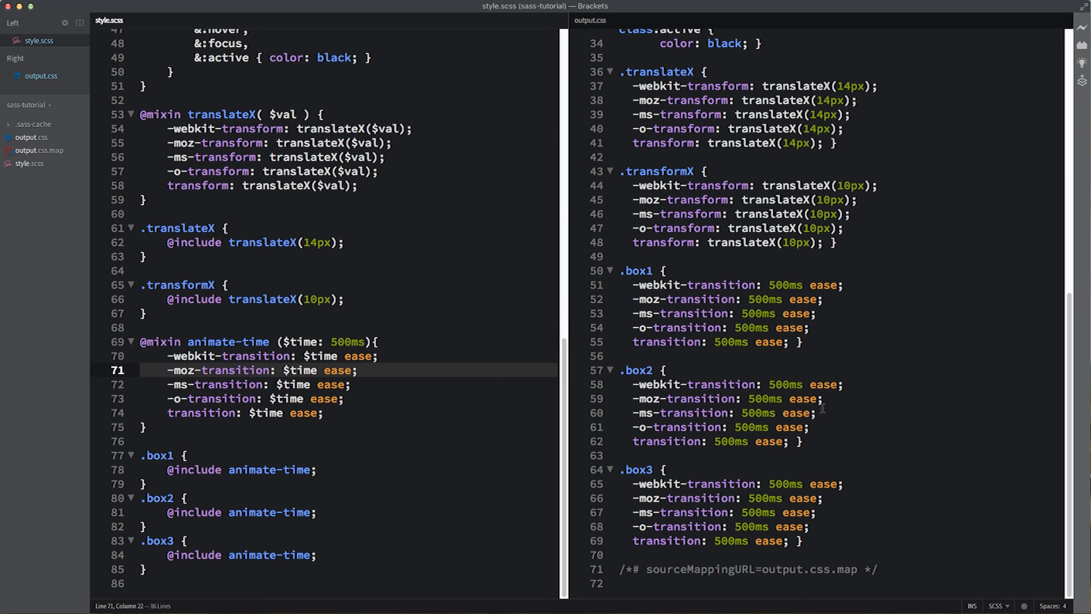
{"action": "left_click", "coordinate": [237, 398]}
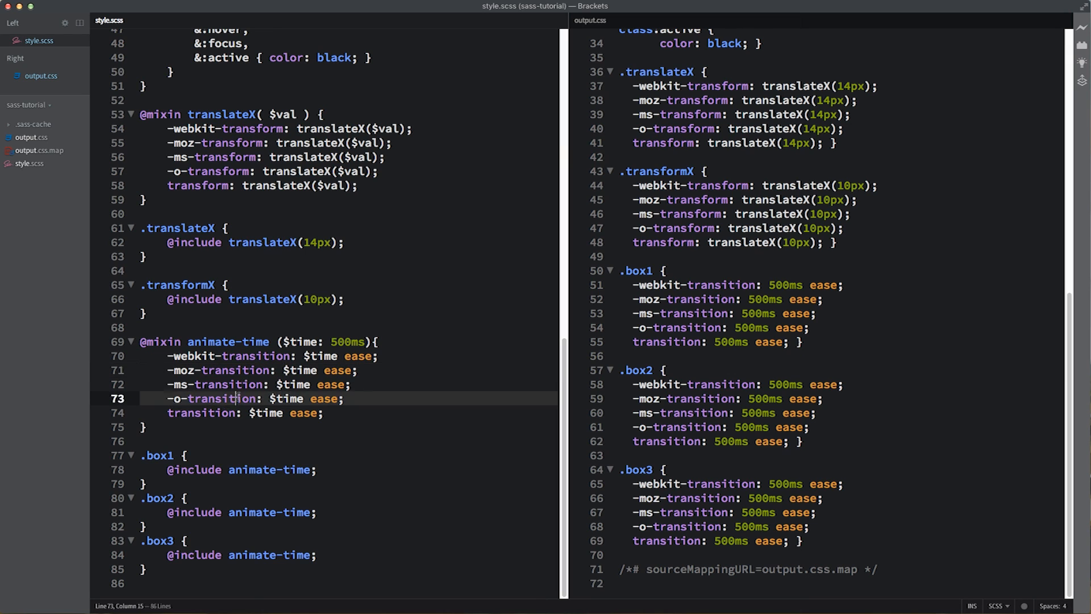